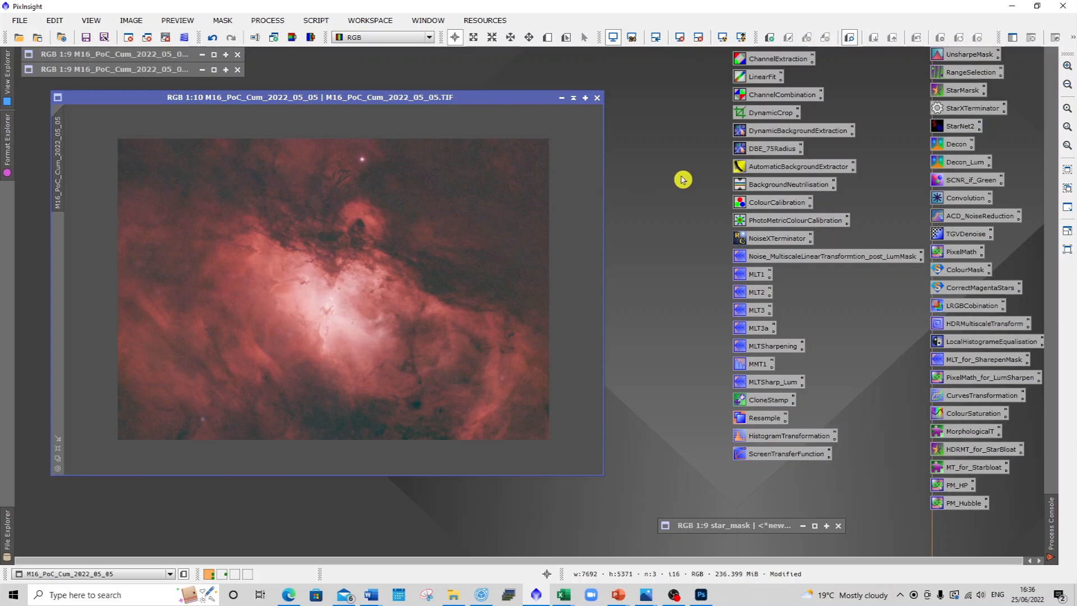
{"action": "mouse_move", "coordinate": [371, 241]}
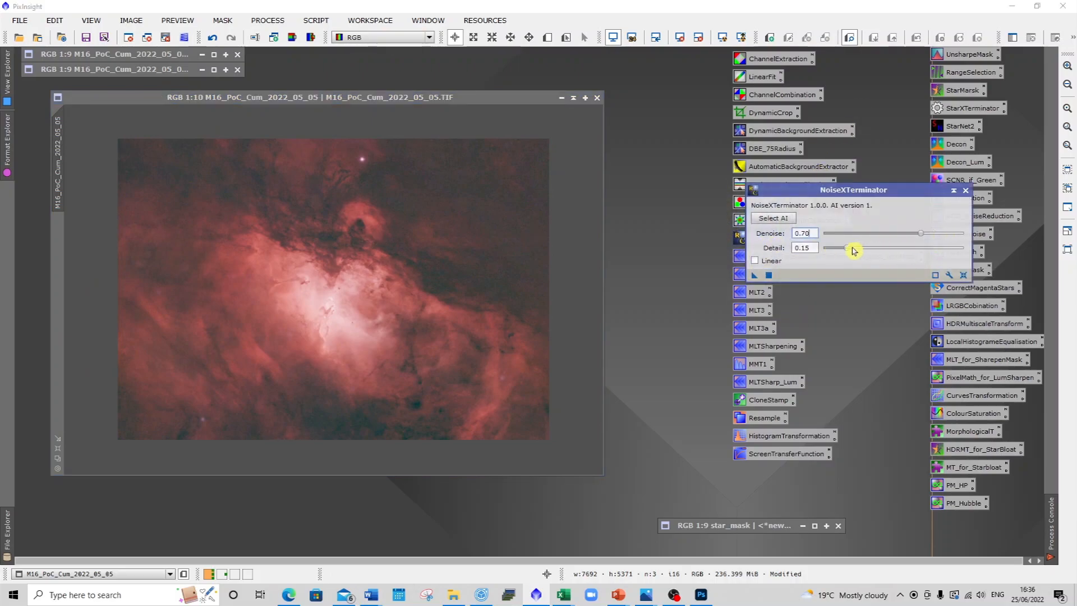
Step: Raise NoiseXTerminator detail to 0.50, with denoise at 0.70, on the M16 image
{"action": "left_click_drag", "start_coordinate": [851, 248], "coordinate": [893, 248]}
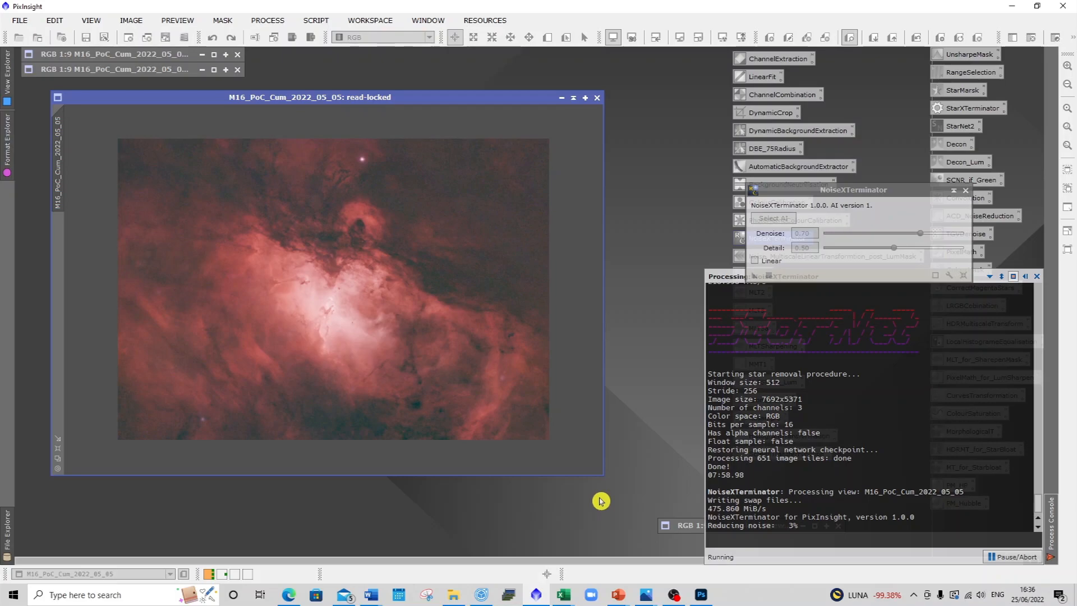
{"action": "mouse_move", "coordinate": [732, 596]}
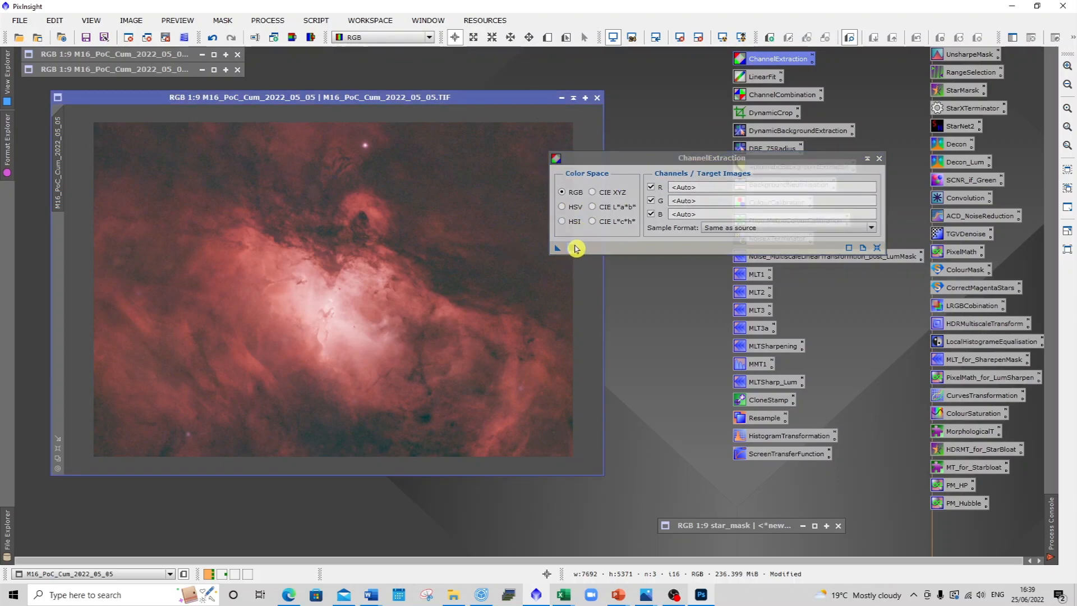
Step: Extract the R, G and B channels of M16 as separate grayscale images
{"action": "left_click", "coordinate": [556, 248]}
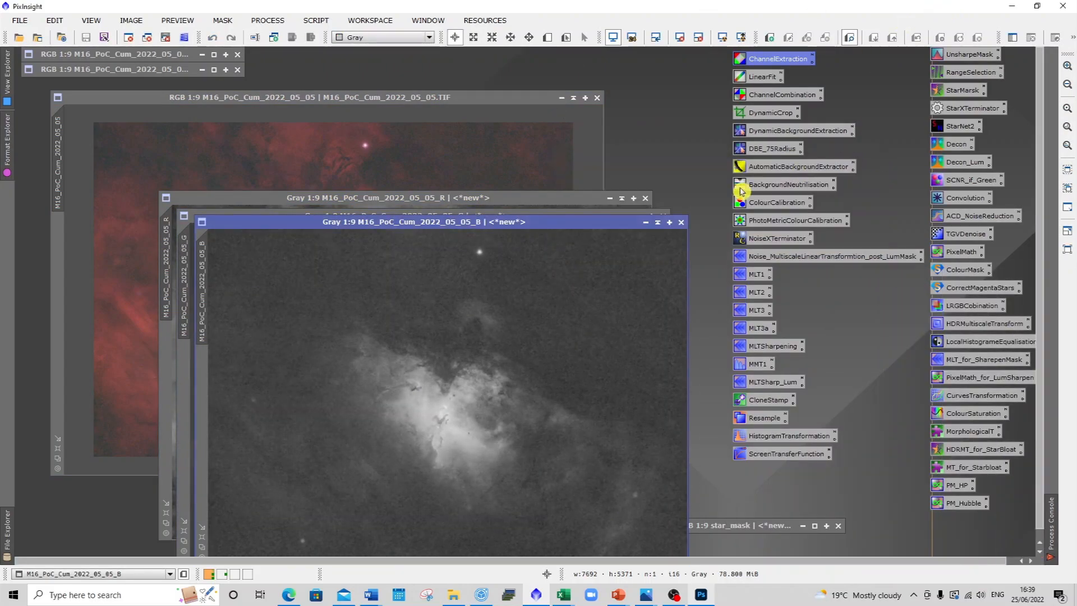
{"action": "mouse_move", "coordinate": [646, 224]}
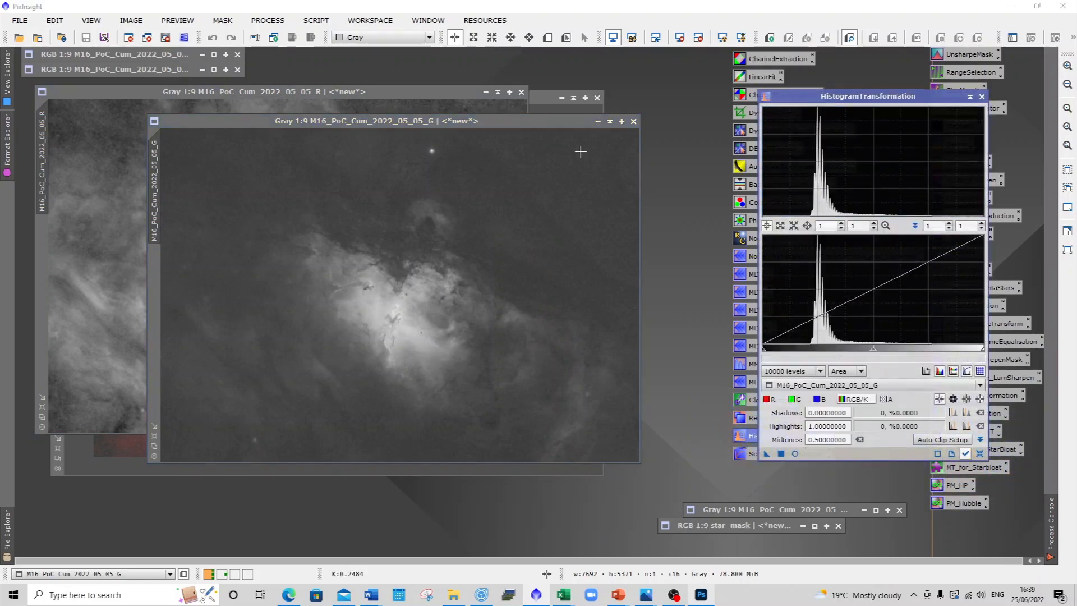
Step: Stretch the G channel with a live histogram preview, then apply curves to G and R
{"action": "left_click", "coordinate": [794, 453]}
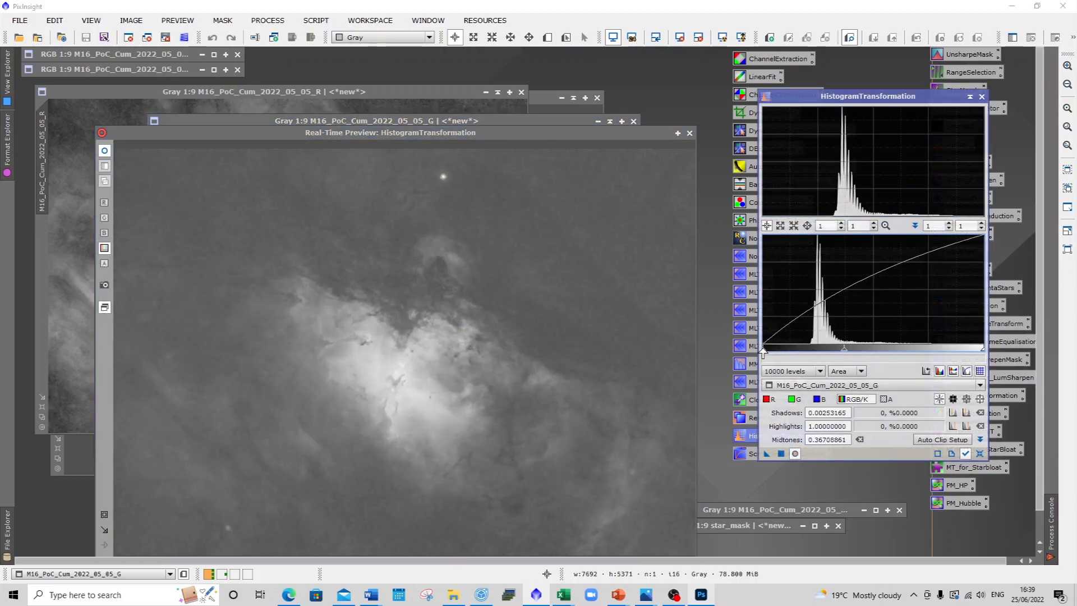
{"action": "left_click_drag", "start_coordinate": [762, 348], "coordinate": [787, 348]}
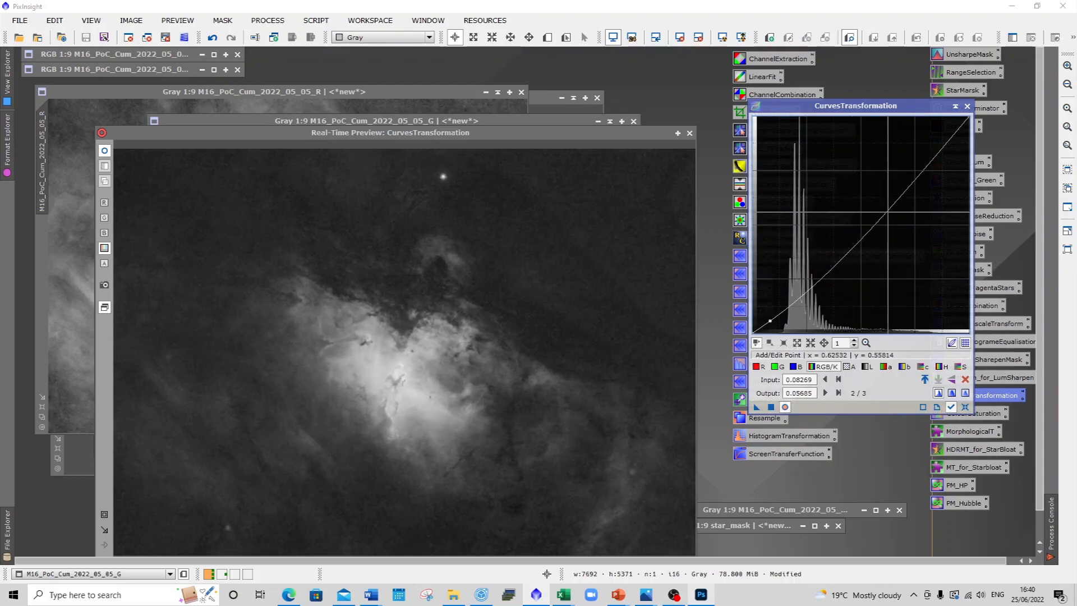
{"action": "left_click", "coordinate": [881, 207]}
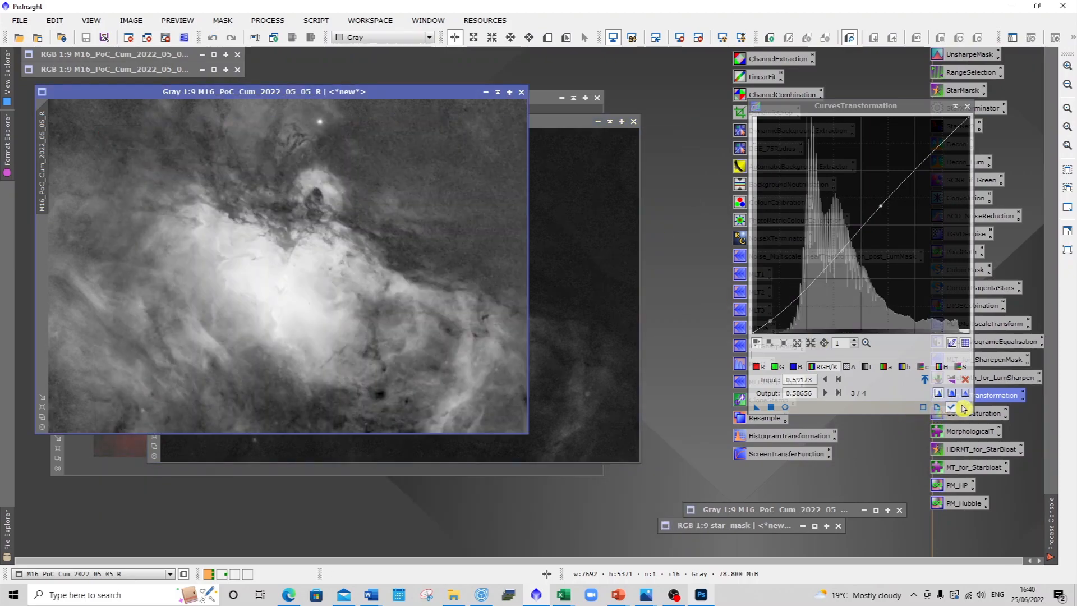
{"action": "left_click", "coordinate": [953, 407]}
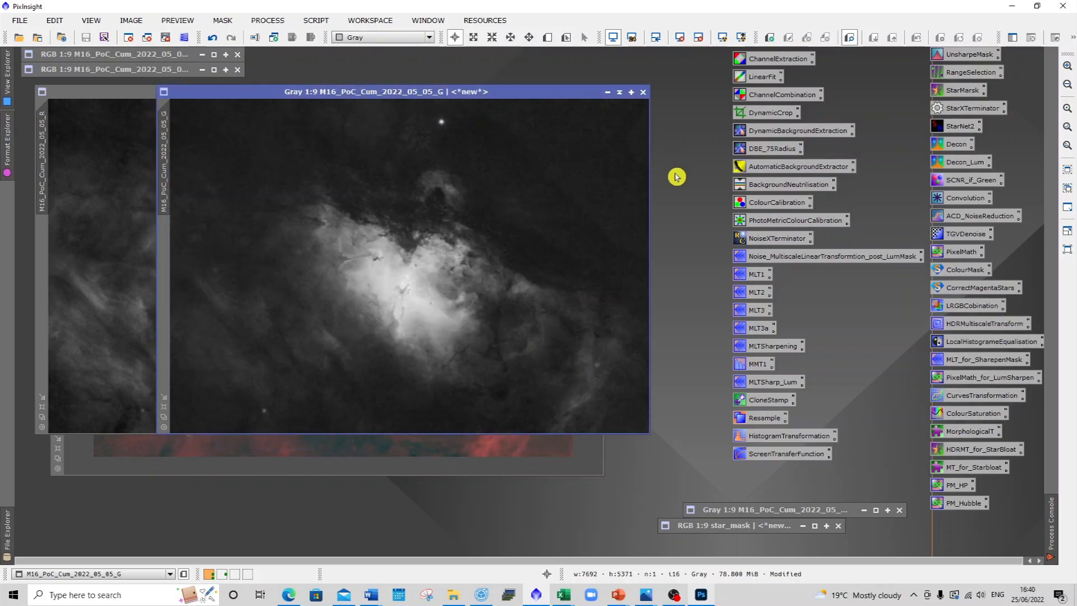
Step: Enter and parse the PixelMath expression R*.6+G*.4
{"action": "double_click", "coordinate": [964, 251]}
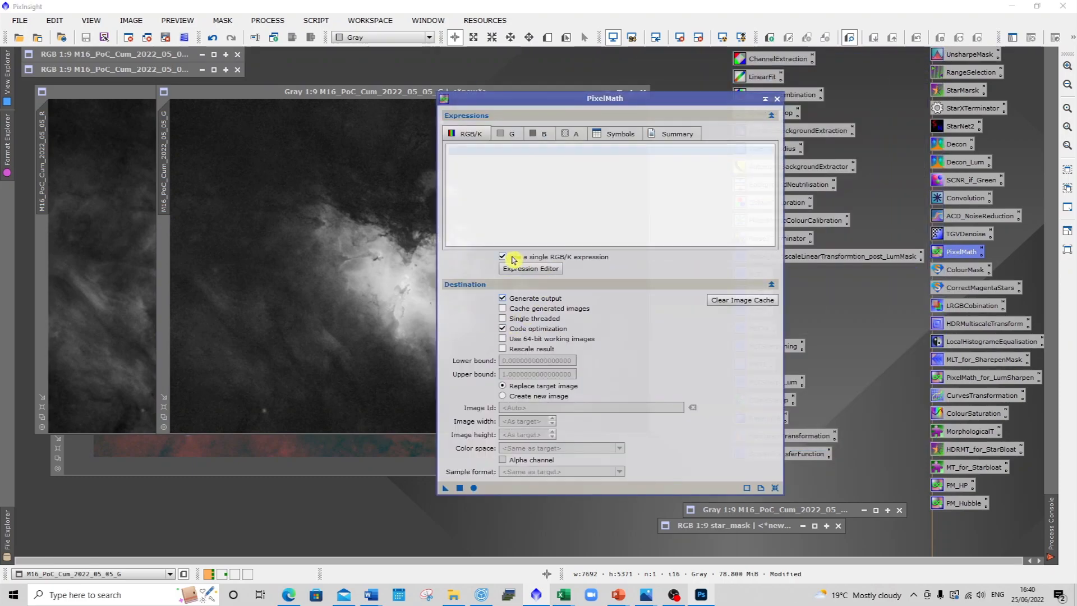
{"action": "left_click", "coordinate": [529, 268]}
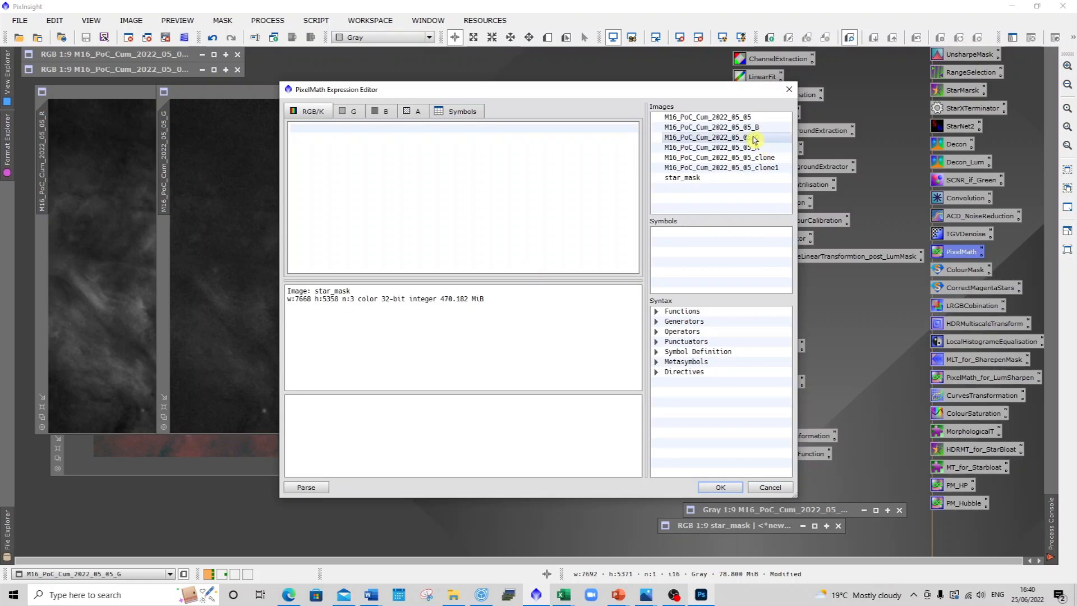
{"action": "double_click", "coordinate": [731, 147]}
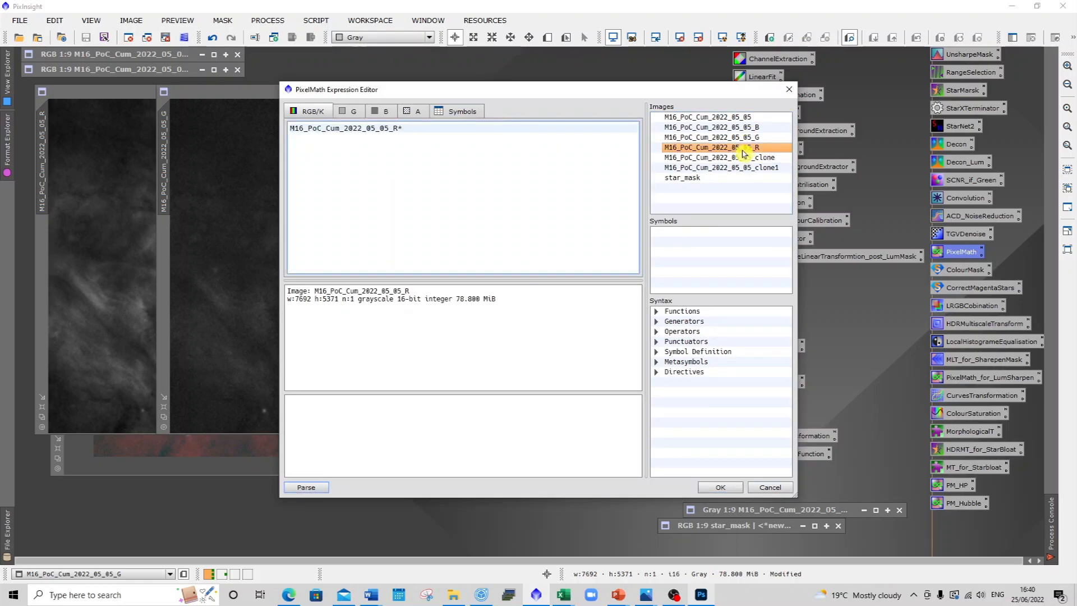
{"action": "type", "text": ".6+"}
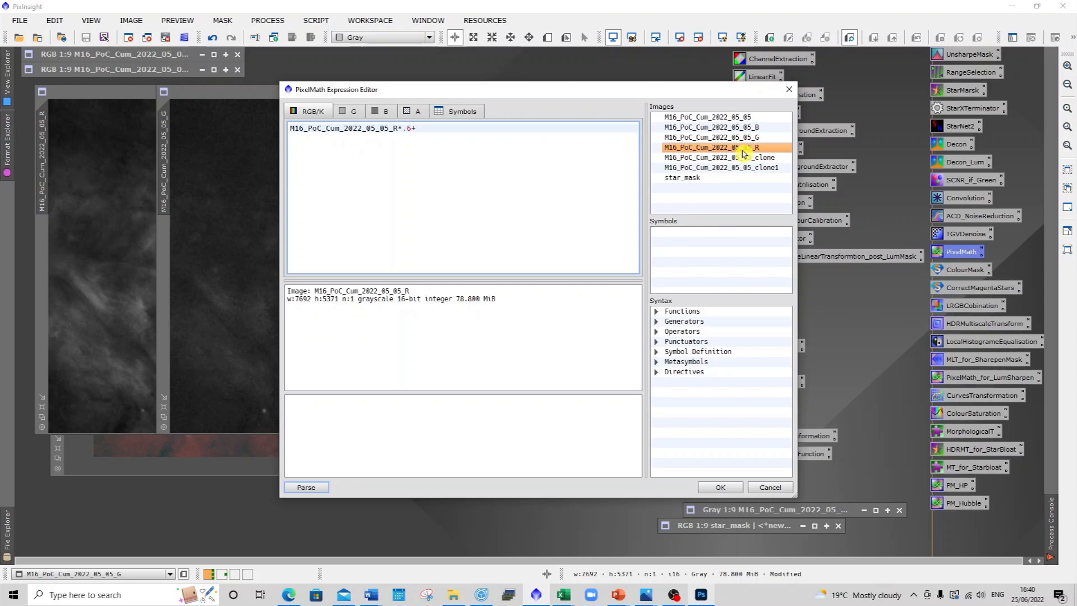
{"action": "double_click", "coordinate": [720, 137]}
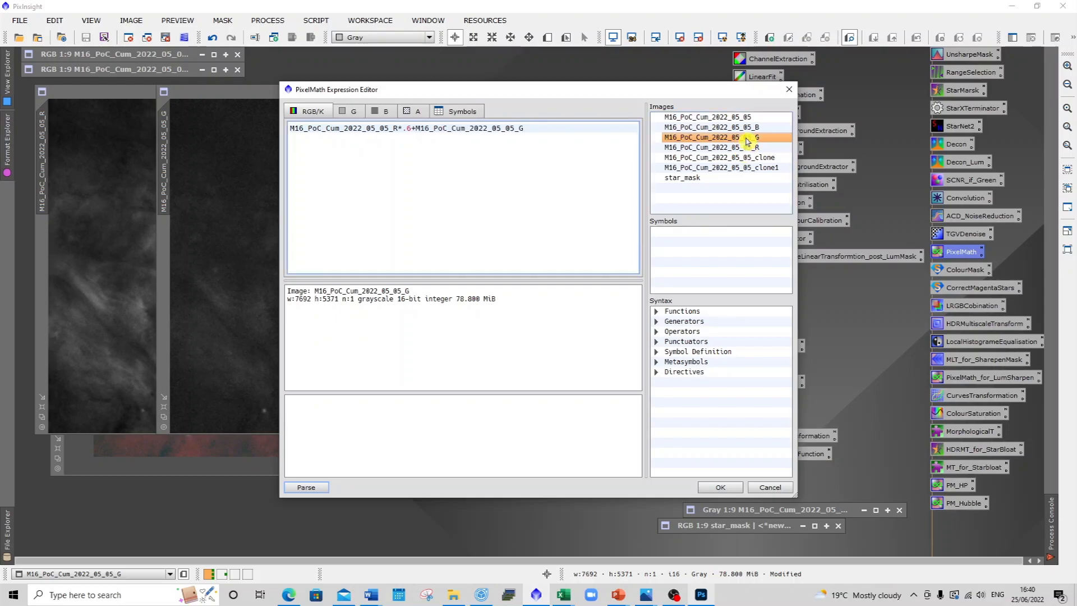
{"action": "type", "text": "*.4"}
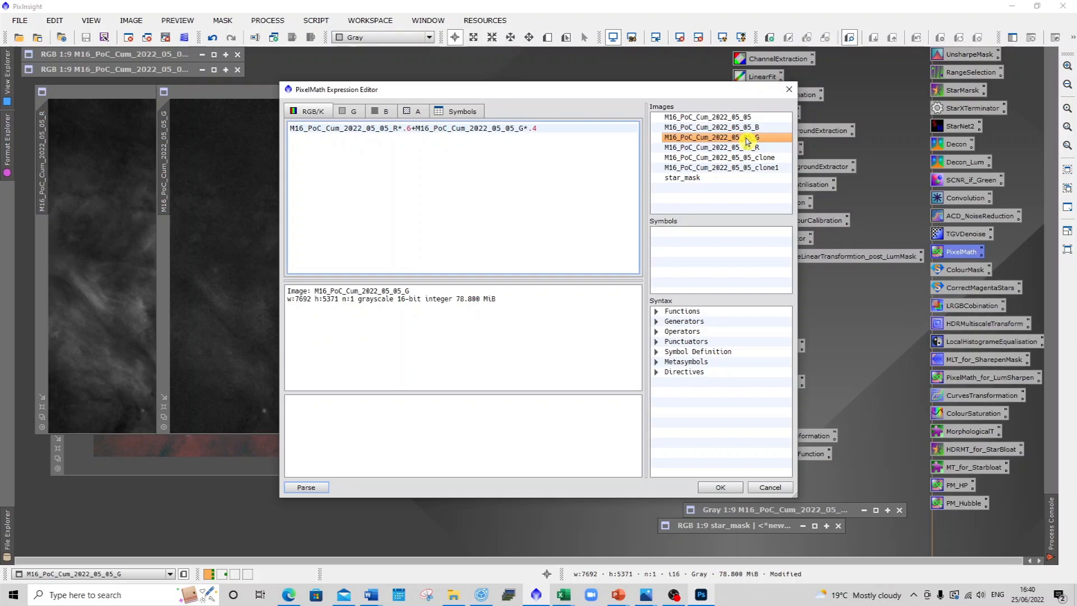
{"action": "left_click", "coordinate": [305, 487]}
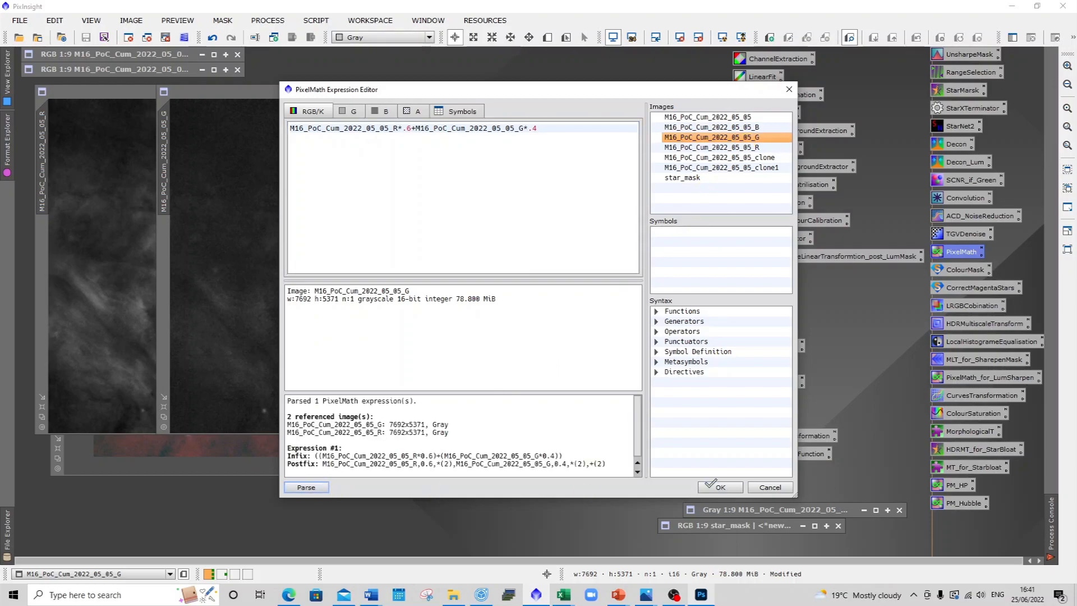
{"action": "left_click", "coordinate": [720, 487]}
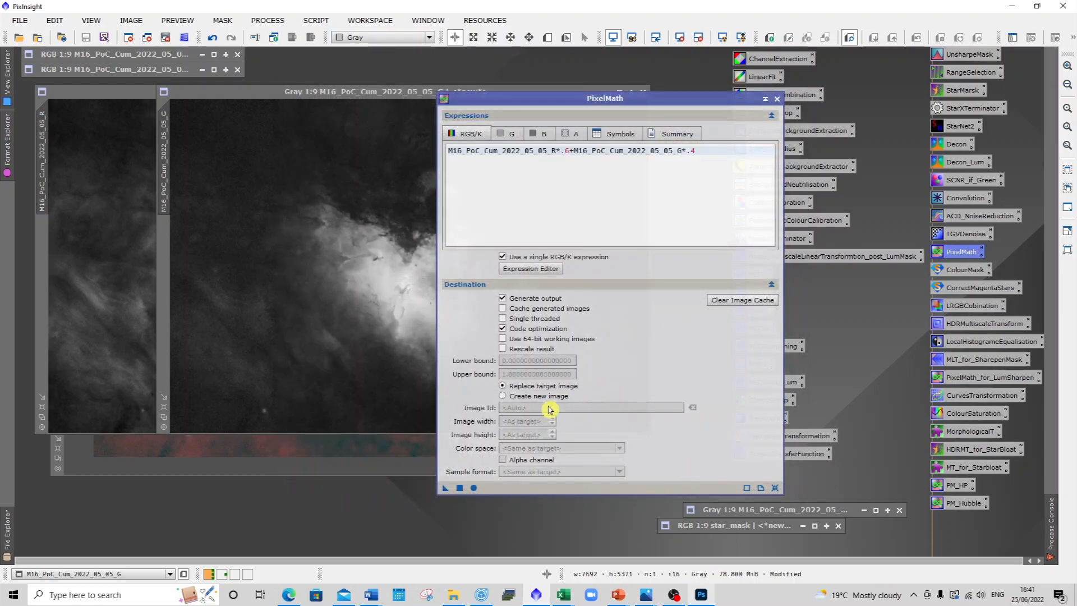
Step: Output the expression to a new grayscale image and apply it globally
{"action": "left_click", "coordinate": [502, 396]}
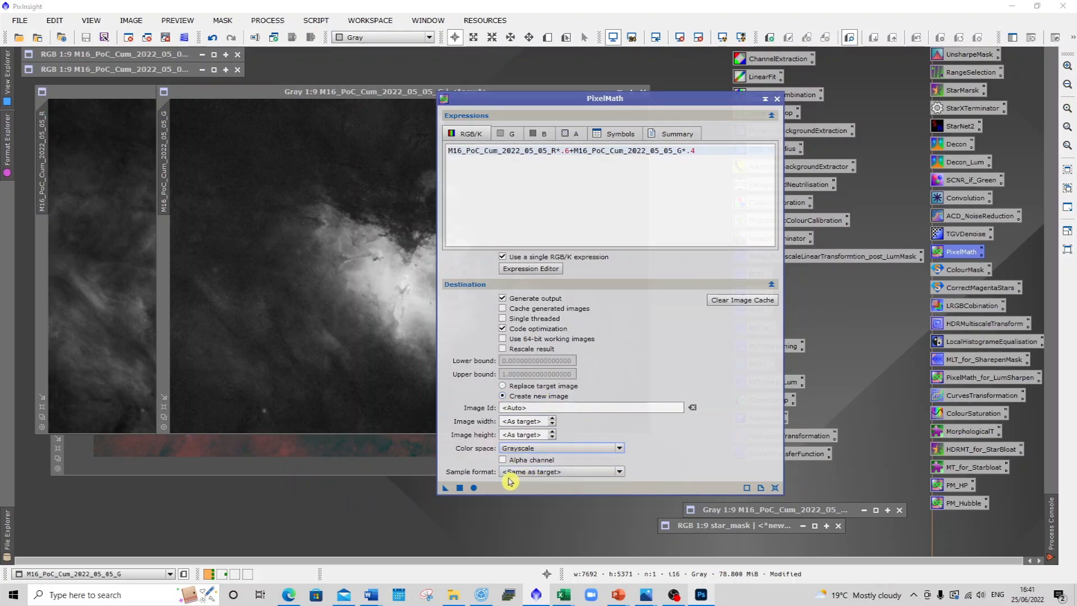
{"action": "left_click", "coordinate": [473, 488]}
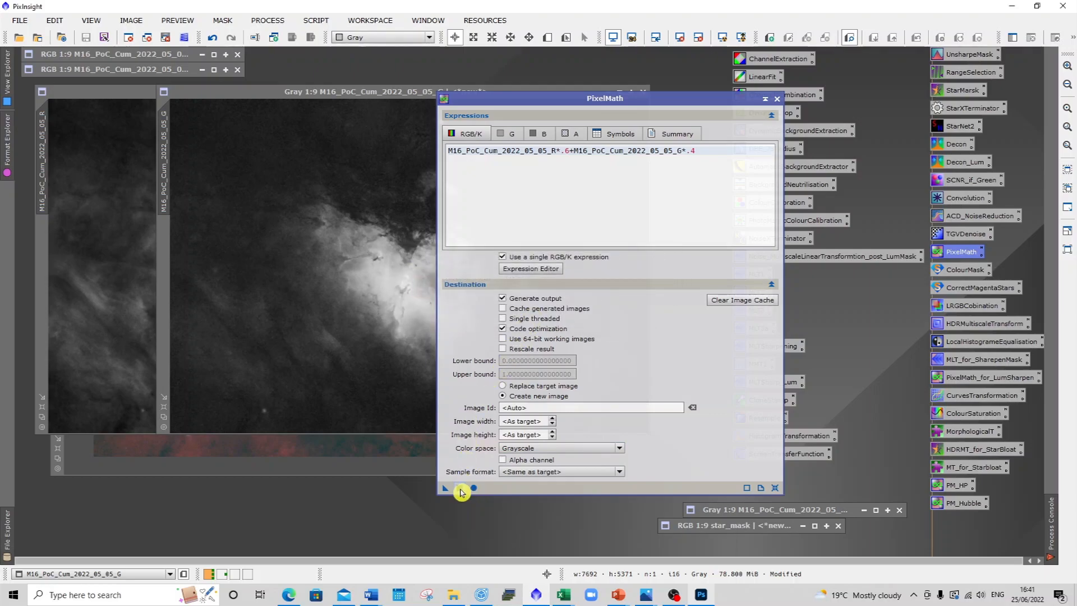
{"action": "left_click", "coordinate": [459, 488]}
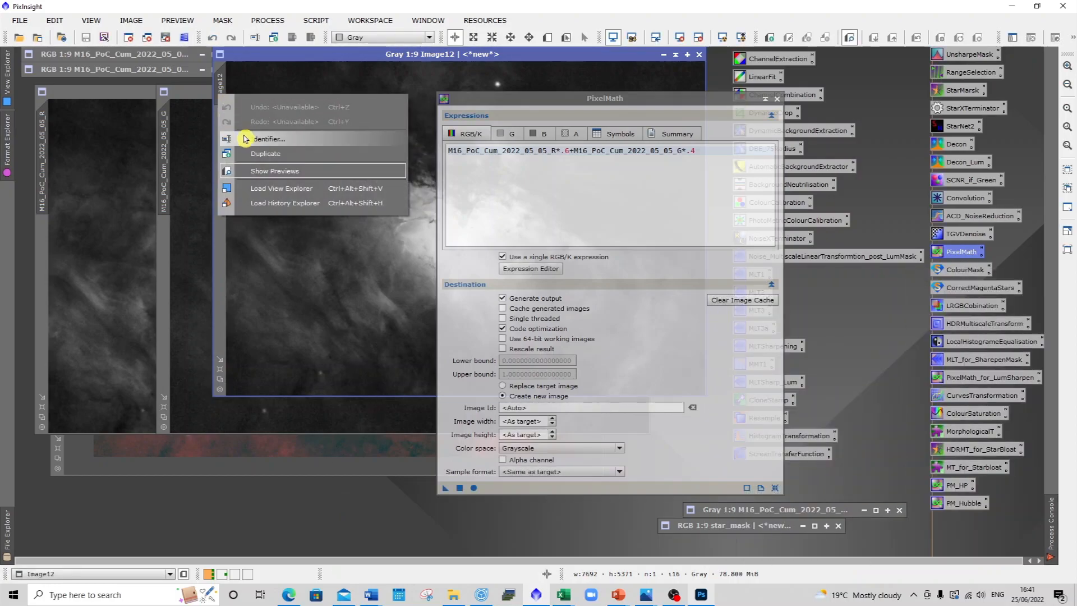
Step: Set the blended image's identifier to newgreen6040
{"action": "left_click", "coordinate": [270, 138]}
{"action": "type", "text": "newgreen"}
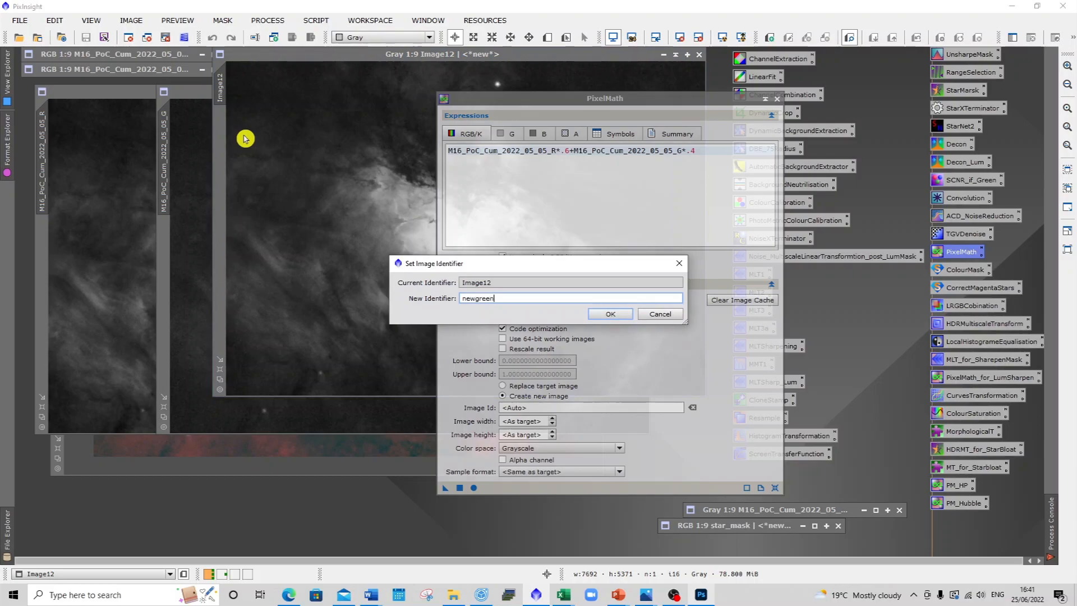
{"action": "type", "text": "6040"}
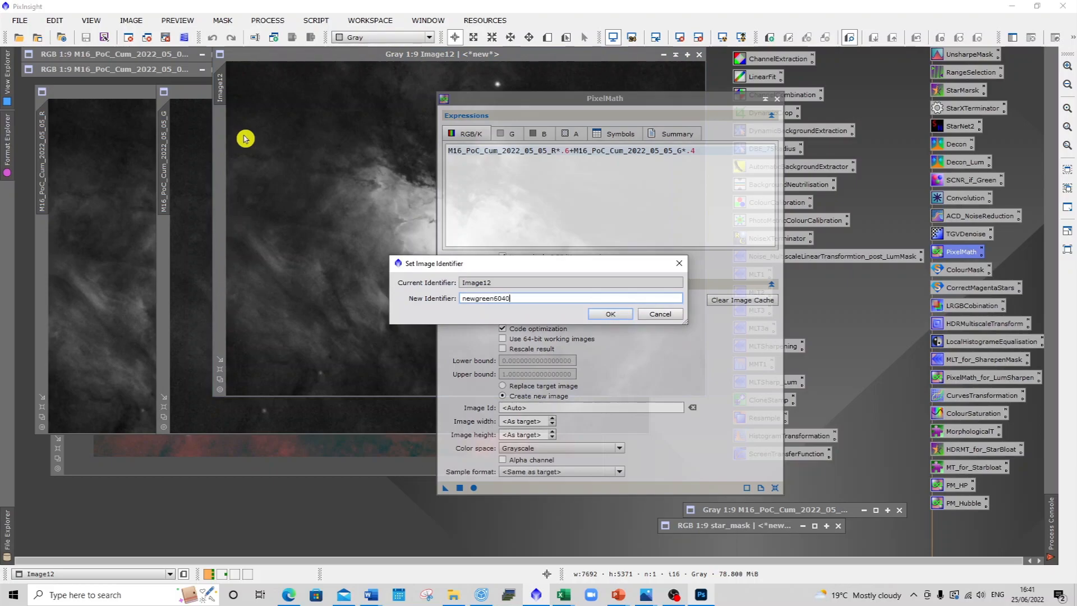
{"action": "left_click", "coordinate": [611, 313]}
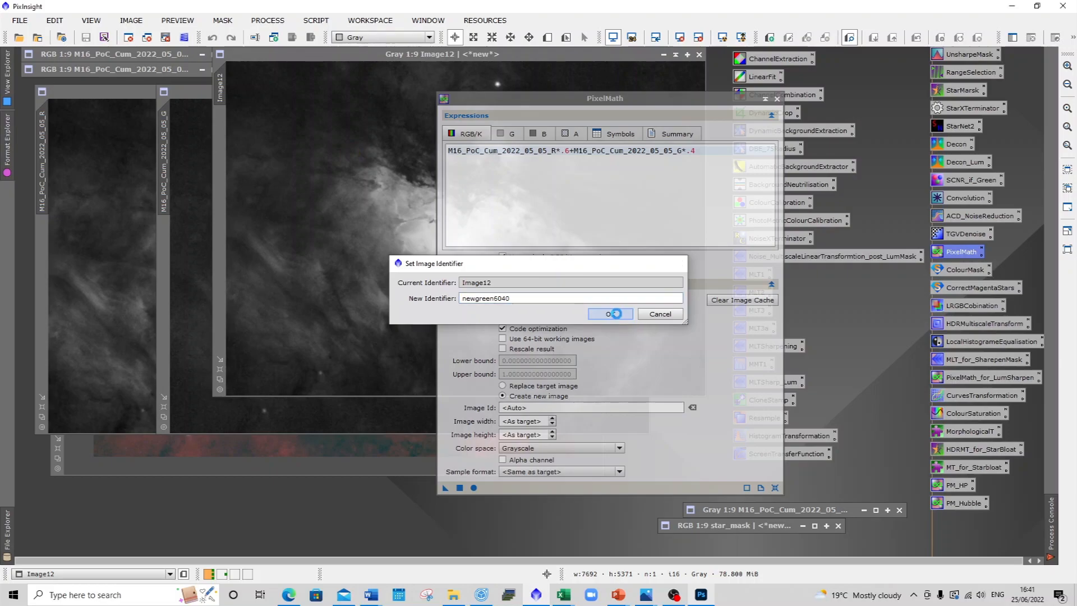
{"action": "left_click", "coordinate": [609, 314]}
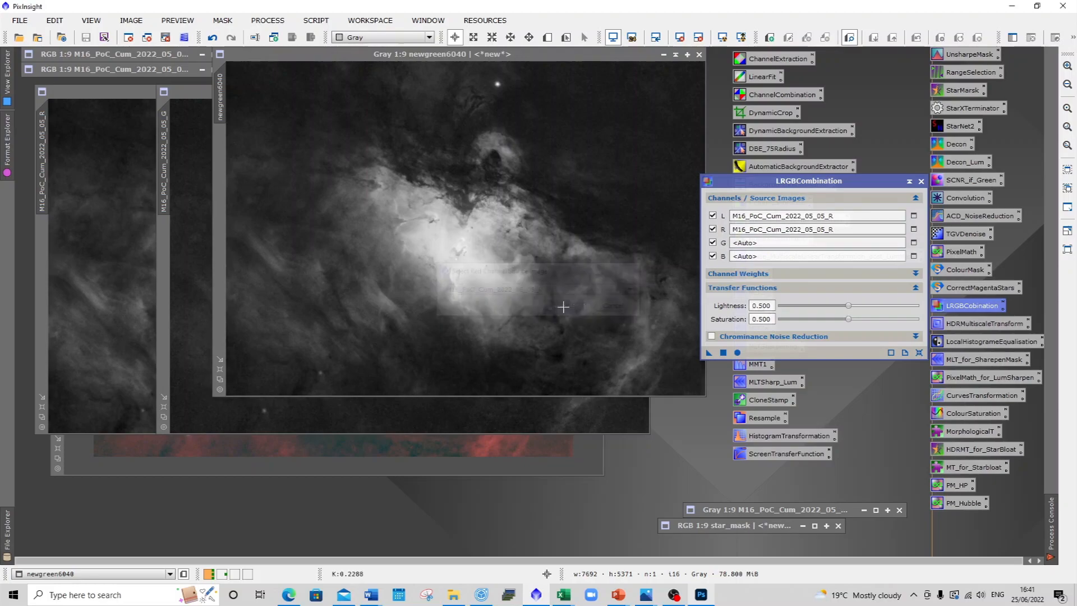
Step: Combine R as L and R, newgreen6040 as G, G as B, with chrominance noise reduction
{"action": "left_click", "coordinate": [913, 242]}
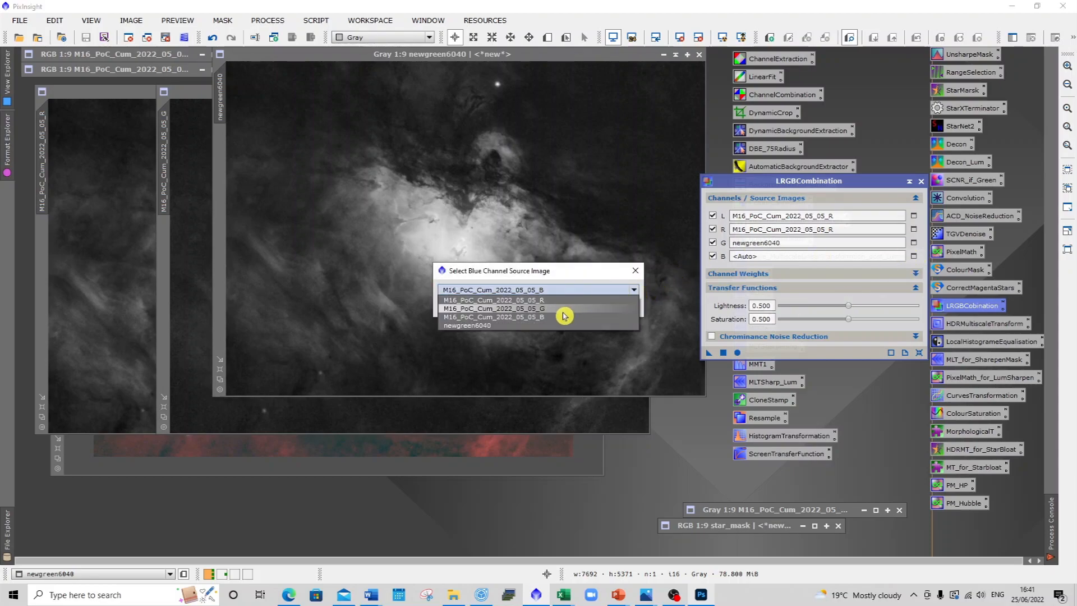
{"action": "left_click", "coordinate": [492, 308]}
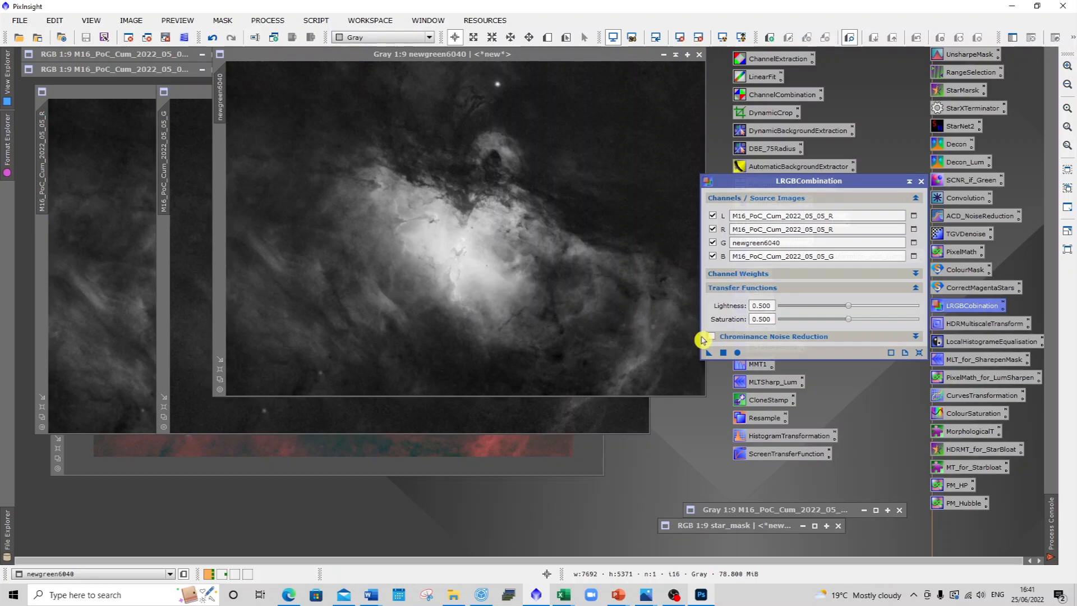
{"action": "left_click", "coordinate": [711, 336]}
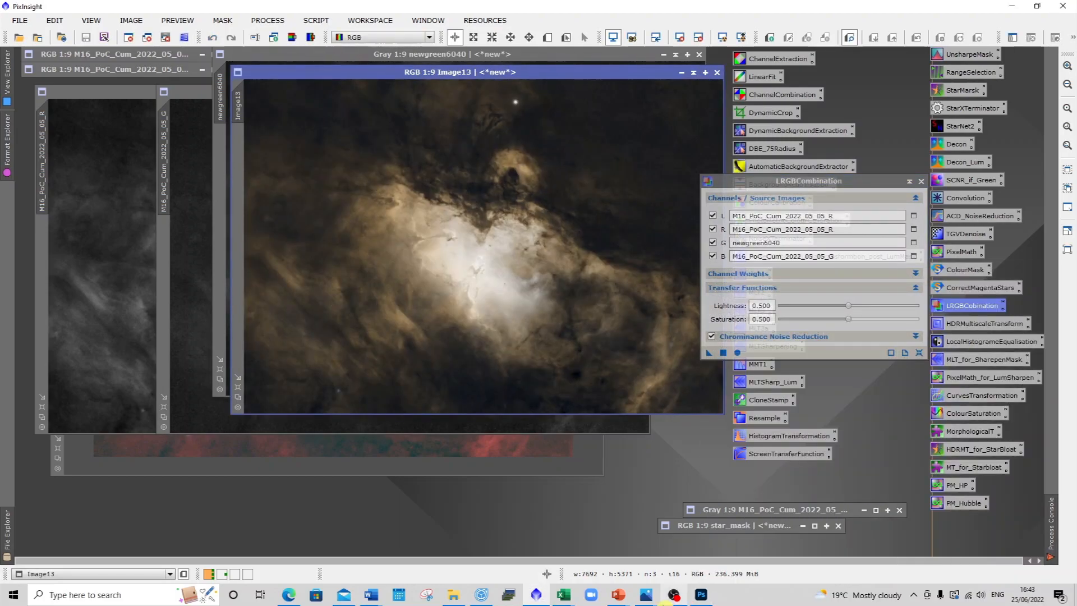
Step: Rename Image13 to R60G40 after the all-numeric name 6040 is rejected
{"action": "left_click", "coordinate": [921, 180]}
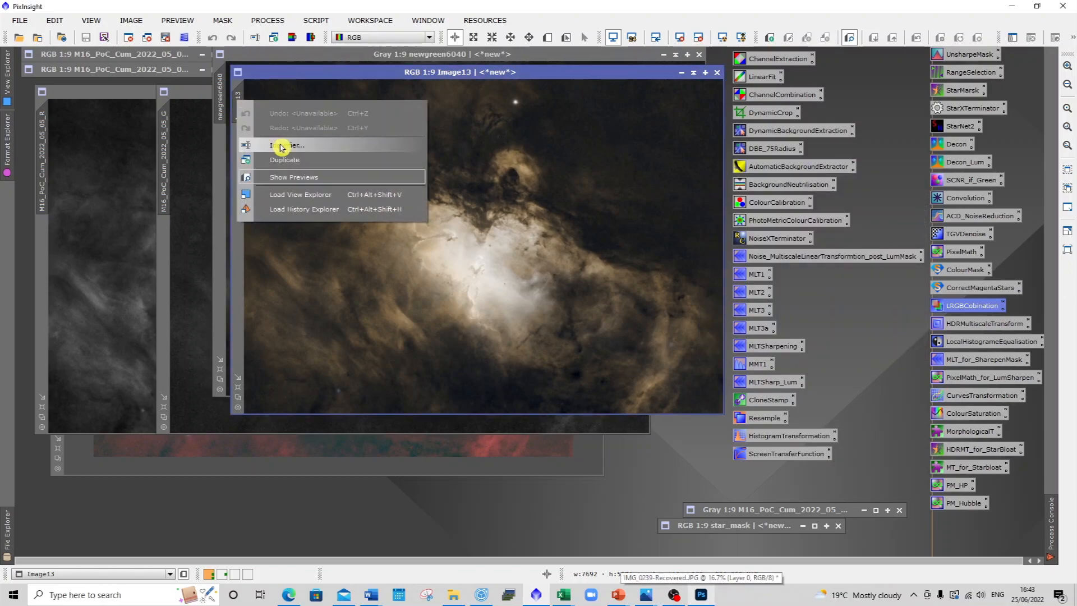
{"action": "left_click", "coordinate": [284, 144]}
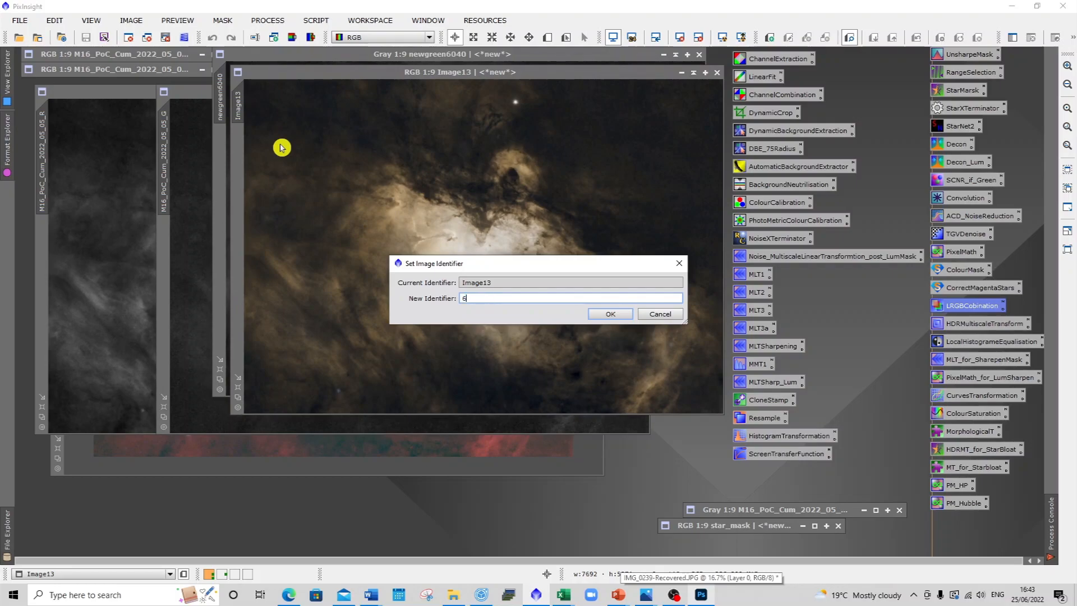
{"action": "type", "text": "040"}
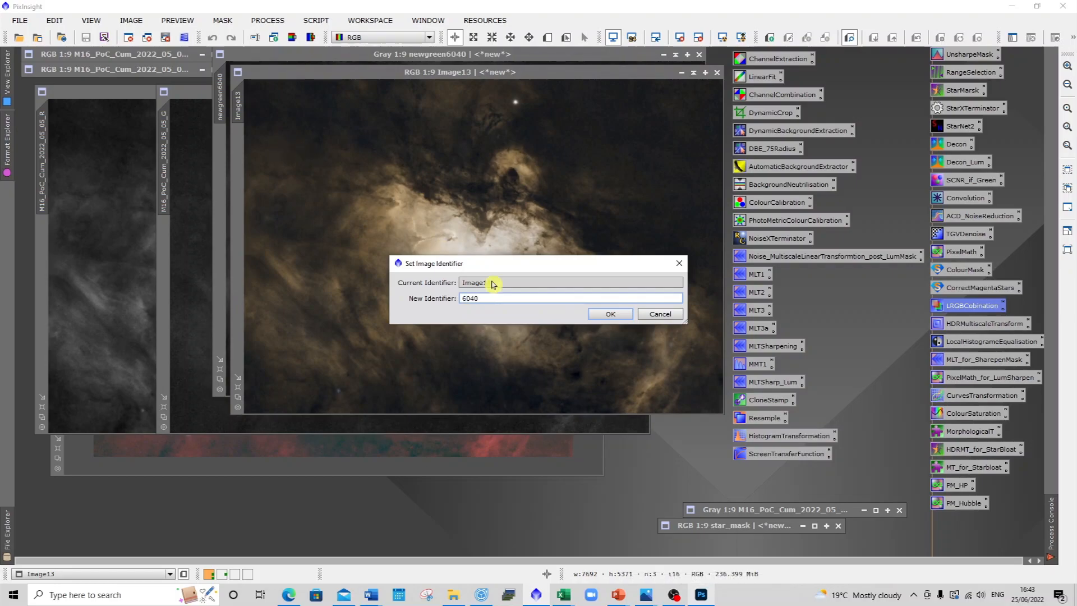
{"action": "left_click", "coordinate": [610, 314]}
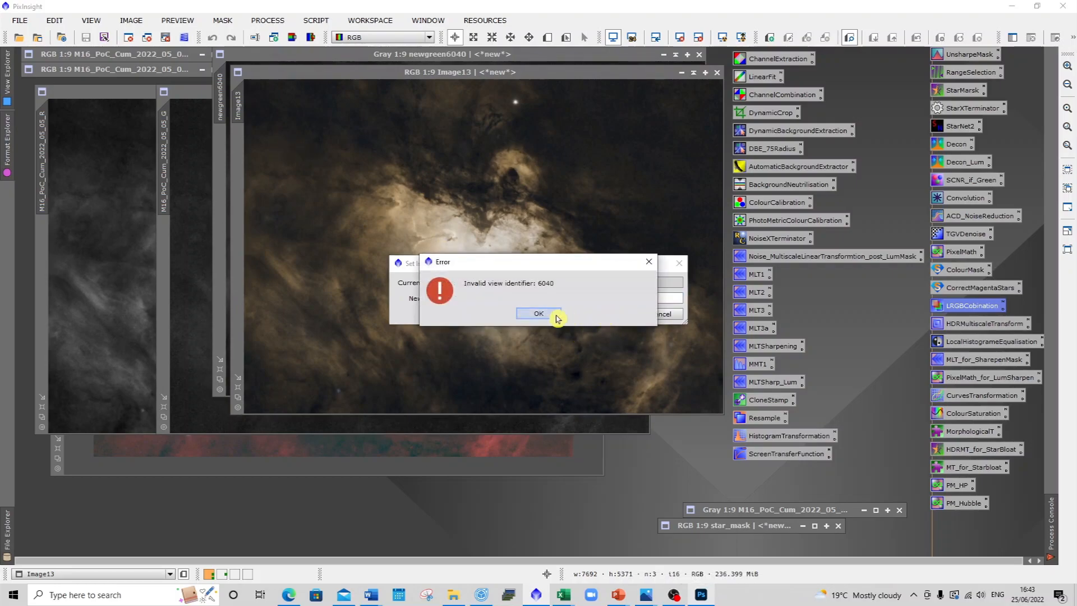
{"action": "left_click", "coordinate": [538, 312]}
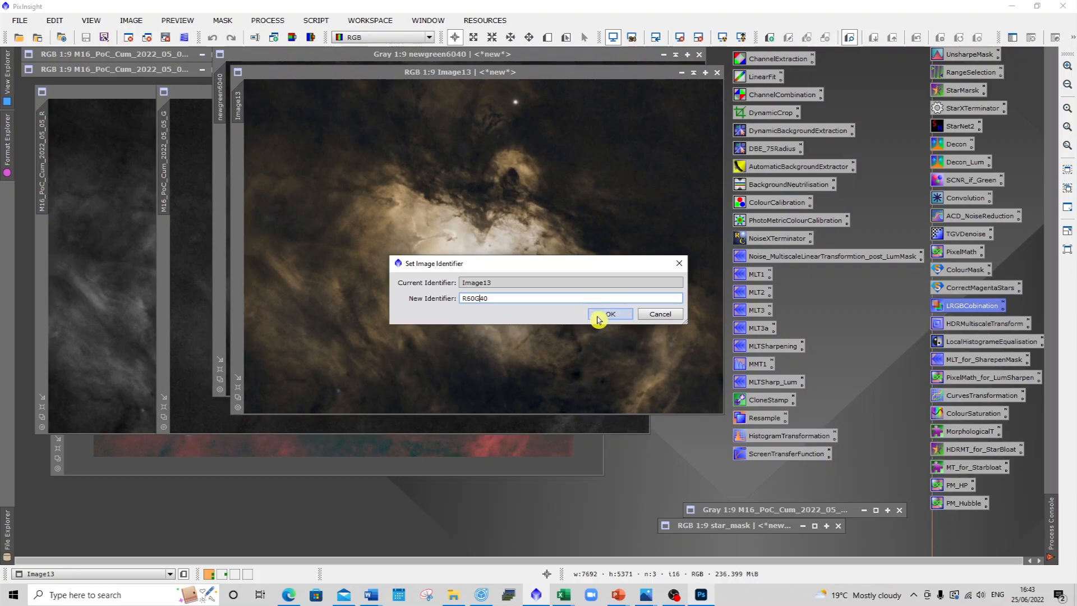
{"action": "left_click", "coordinate": [610, 313]}
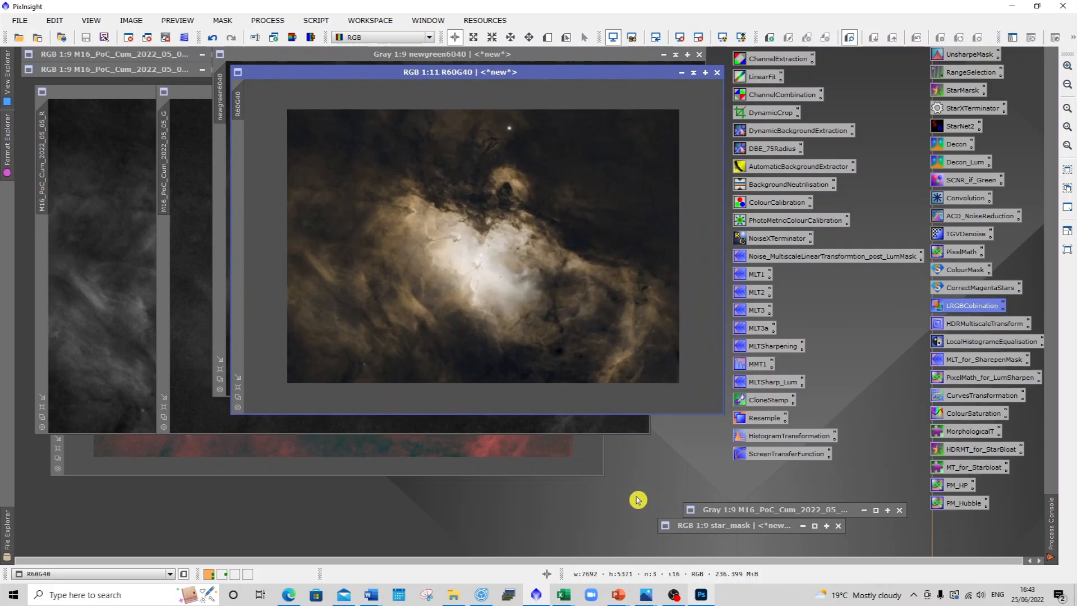
{"action": "mouse_move", "coordinate": [738, 599]}
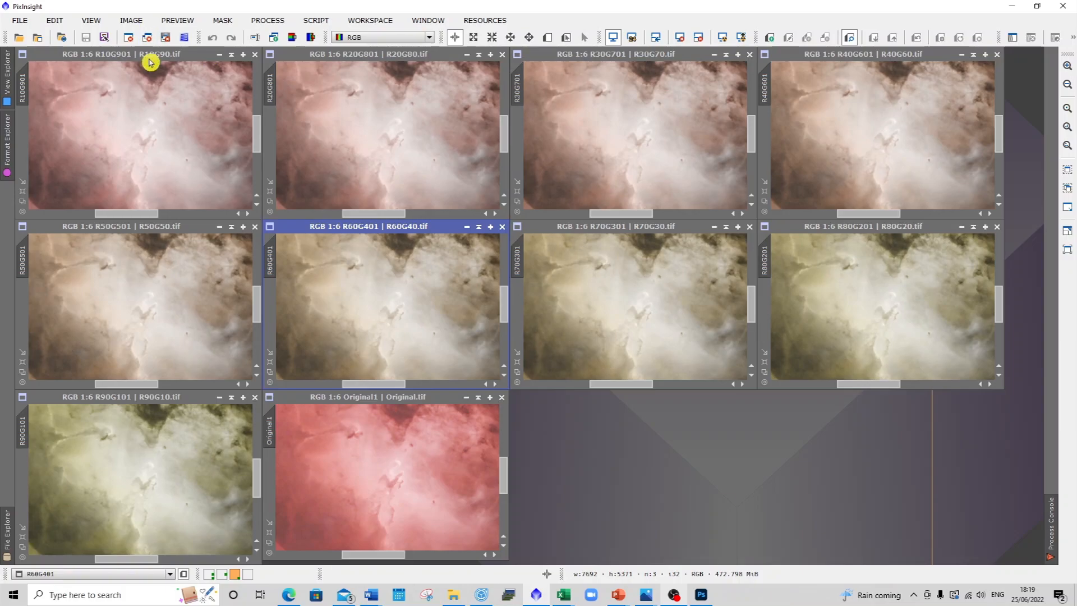
{"action": "mouse_move", "coordinate": [170, 62]}
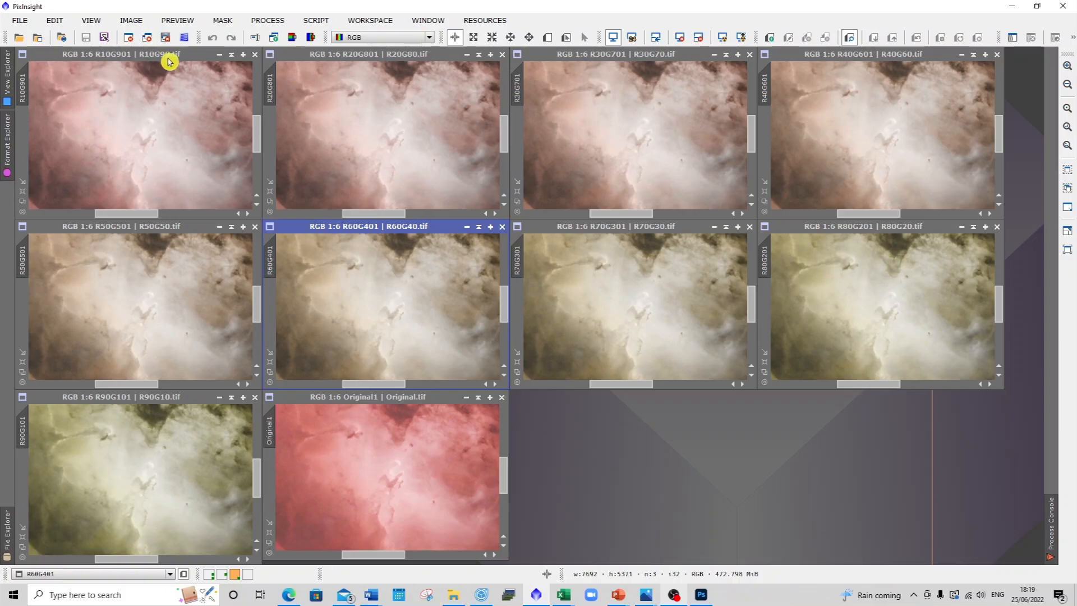
{"action": "mouse_move", "coordinate": [398, 60]}
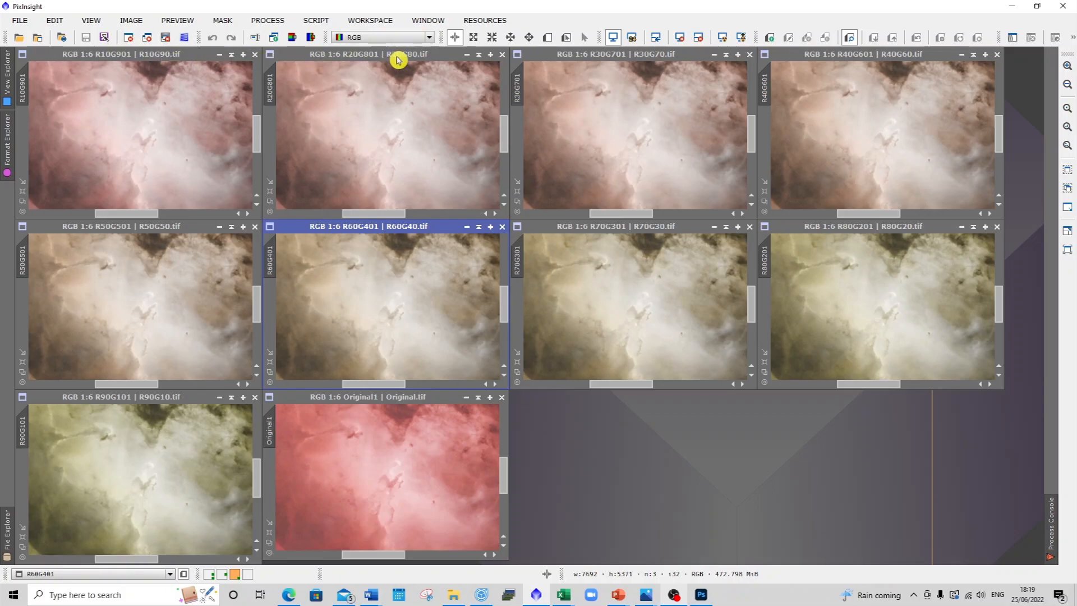
{"action": "mouse_move", "coordinate": [606, 57]}
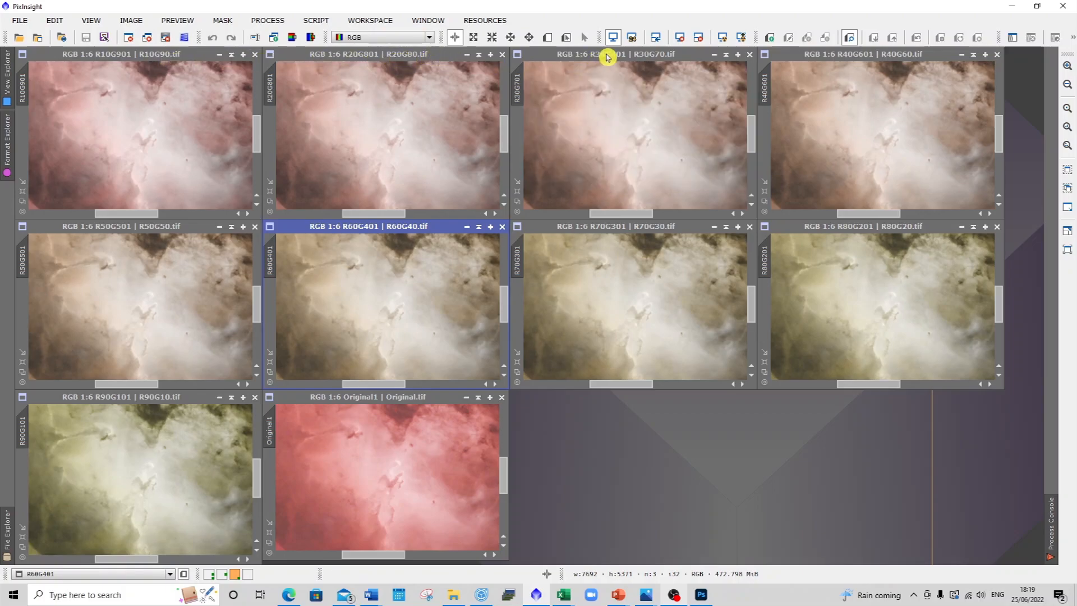
{"action": "mouse_move", "coordinate": [800, 62]}
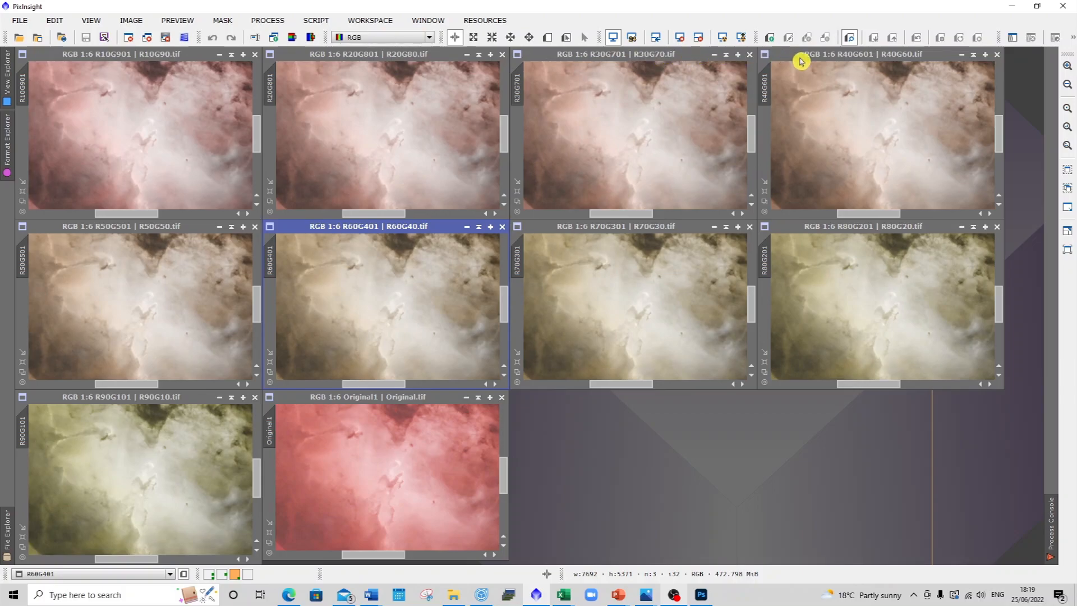
{"action": "mouse_move", "coordinate": [830, 65]}
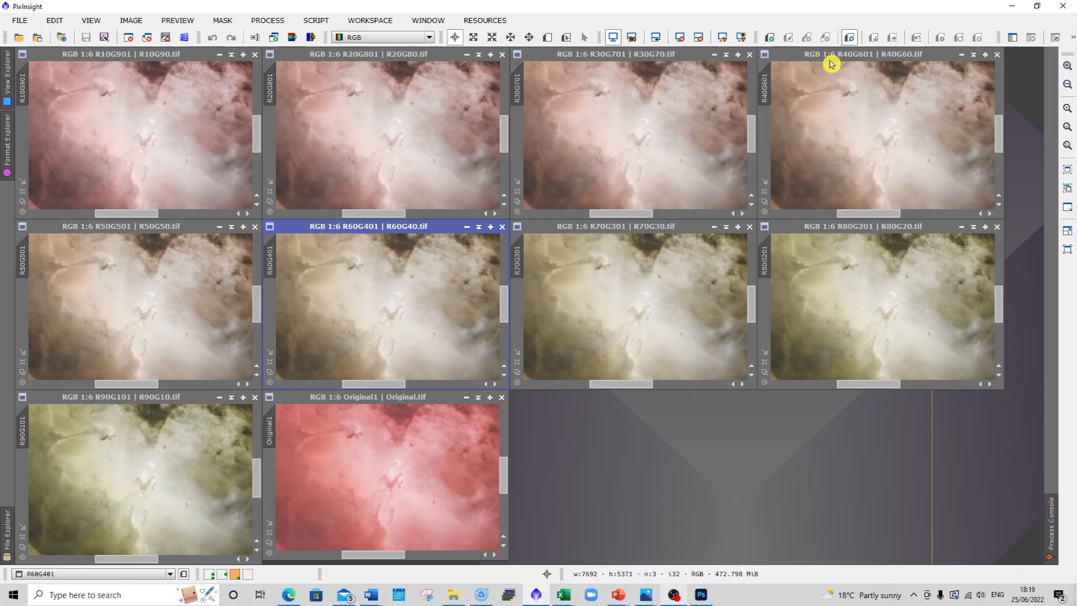
{"action": "mouse_move", "coordinate": [88, 143]}
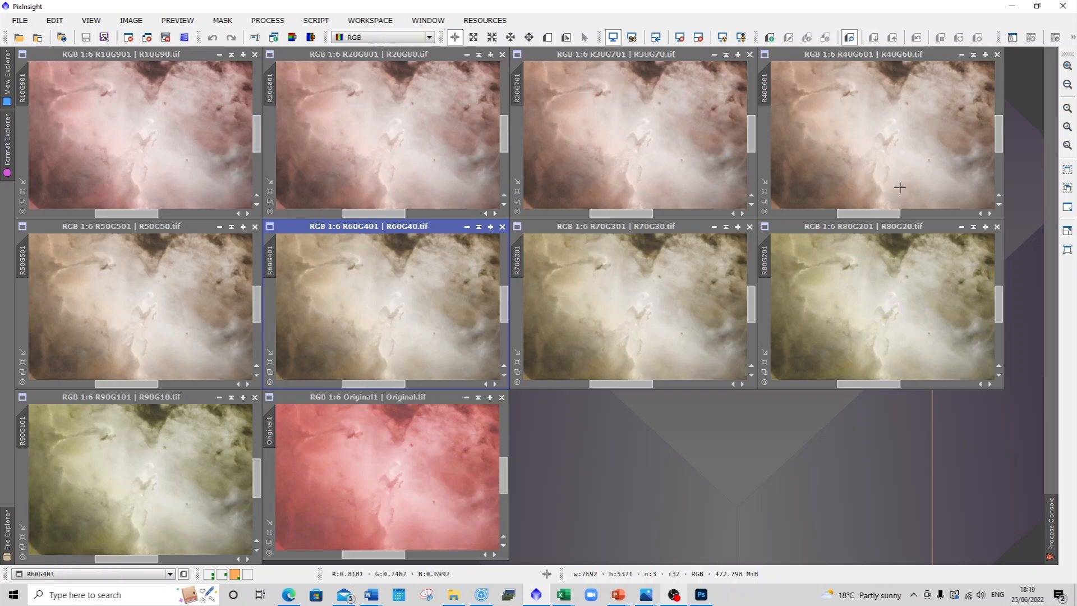
{"action": "mouse_move", "coordinate": [349, 435]}
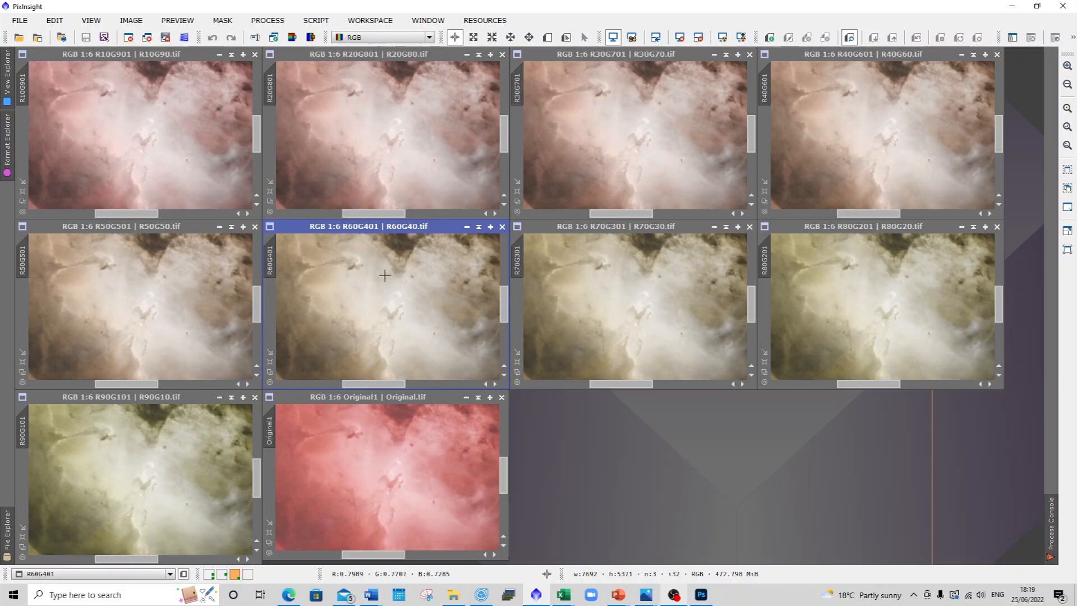
{"action": "mouse_move", "coordinate": [52, 79]}
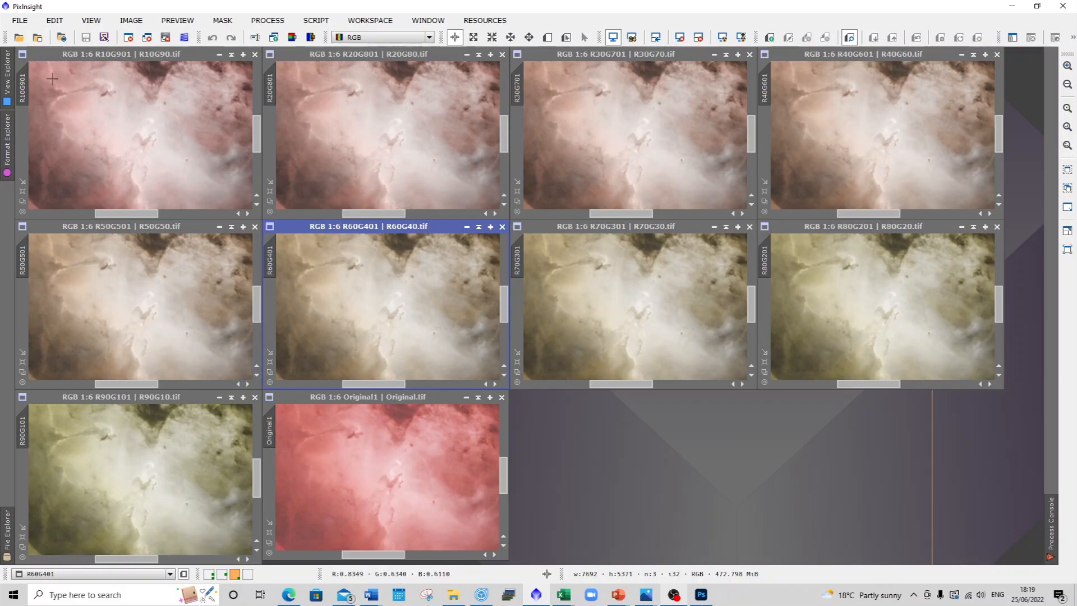
{"action": "mouse_move", "coordinate": [231, 88]}
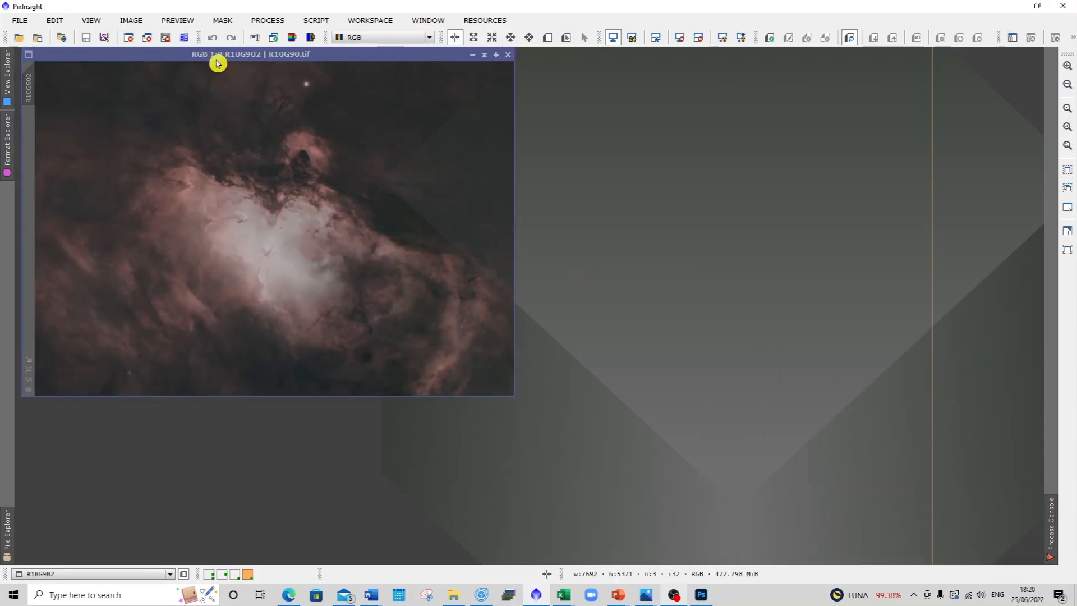
Step: Preview saturation, blue and red curve changes on R10G90, then close the preview
{"action": "left_click", "coordinate": [268, 20]}
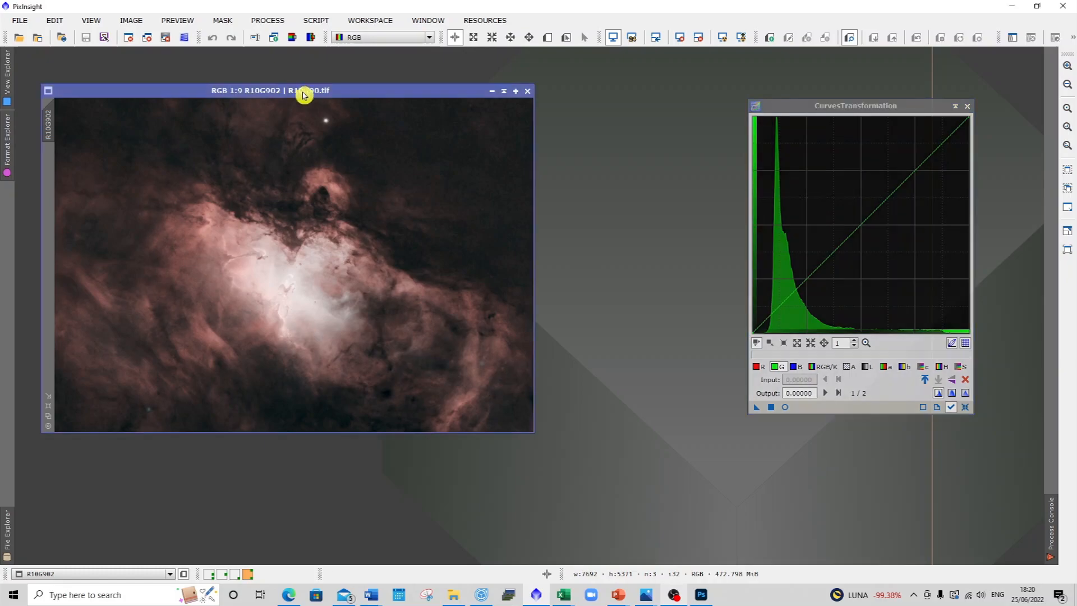
{"action": "left_click", "coordinate": [785, 406]}
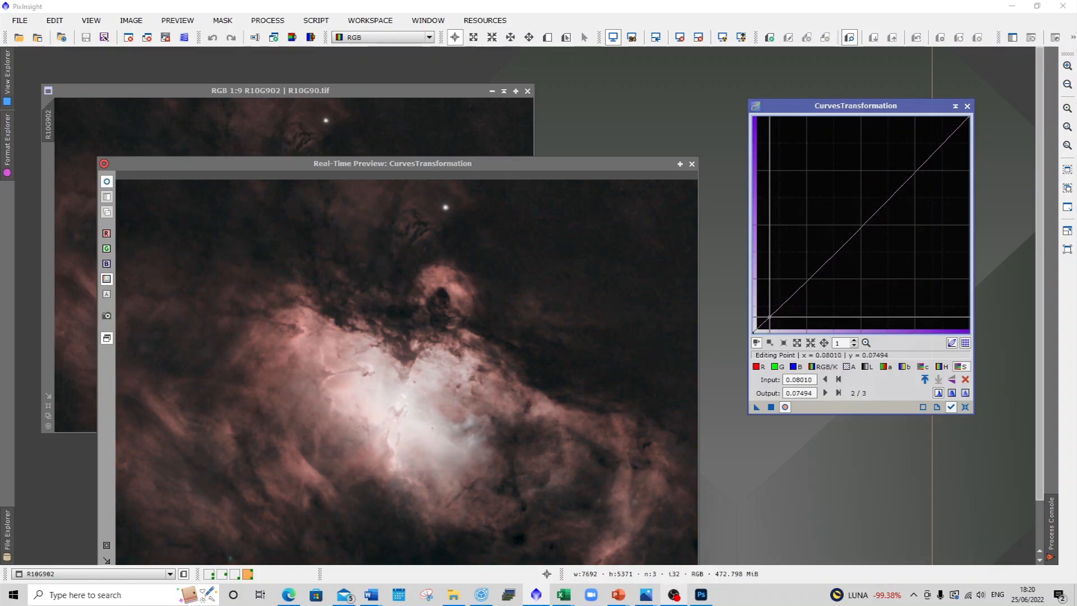
{"action": "left_click", "coordinate": [794, 366]}
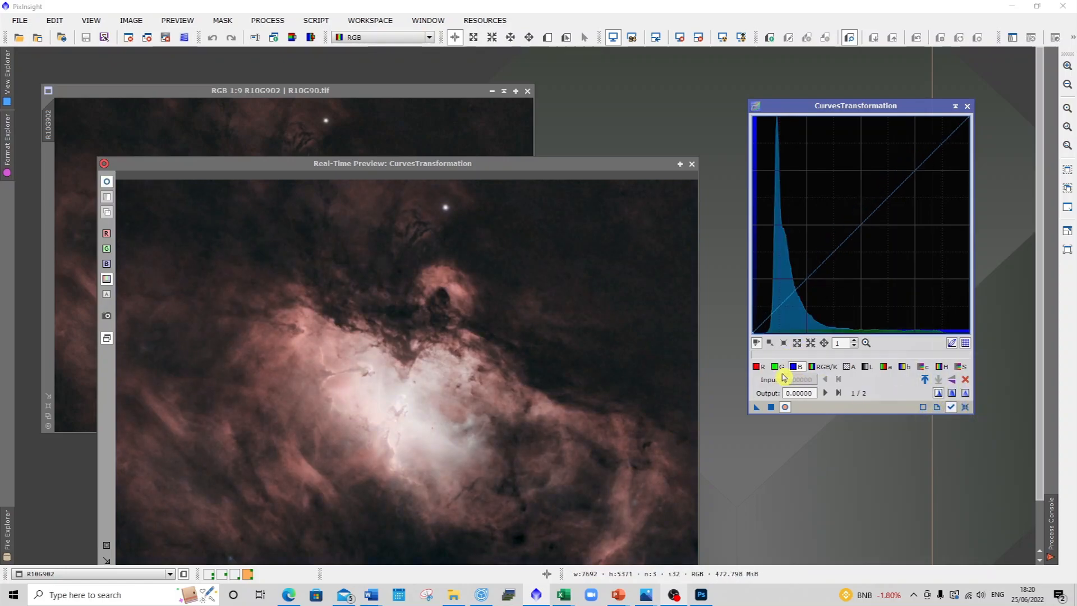
{"action": "left_click", "coordinate": [755, 367]}
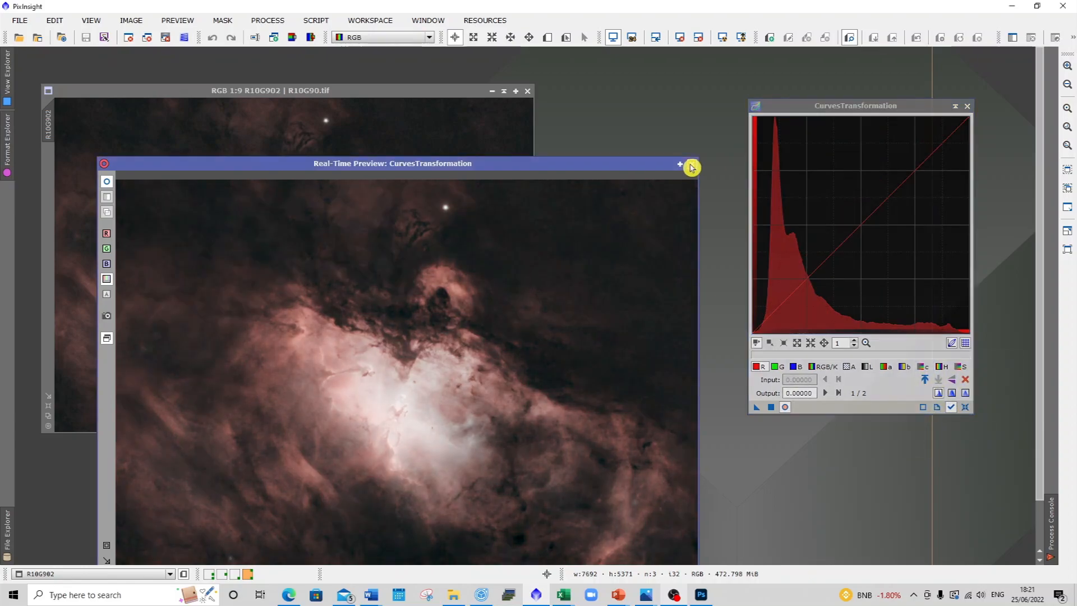
{"action": "left_click", "coordinate": [683, 164]}
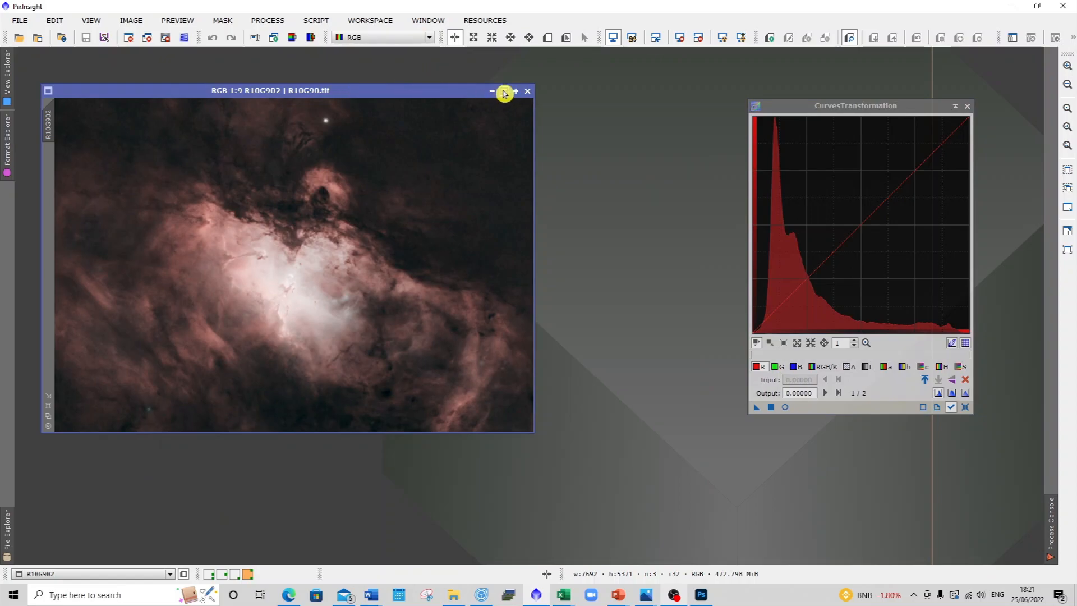
Step: Raise the blue curve on R90G10 in a live curves preview
{"action": "left_click", "coordinate": [494, 91]}
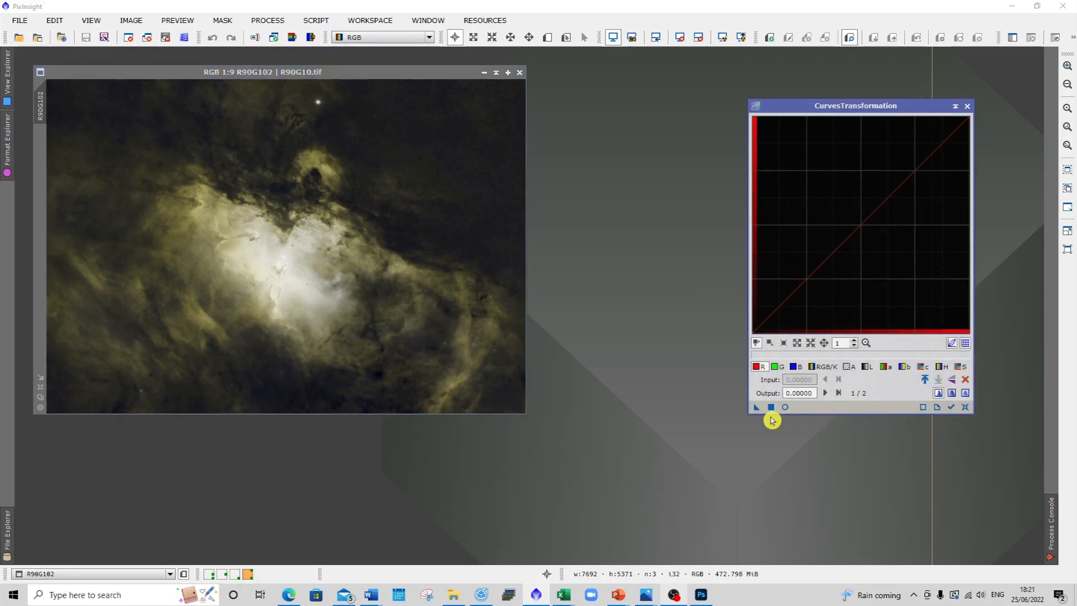
{"action": "left_click", "coordinate": [784, 406]}
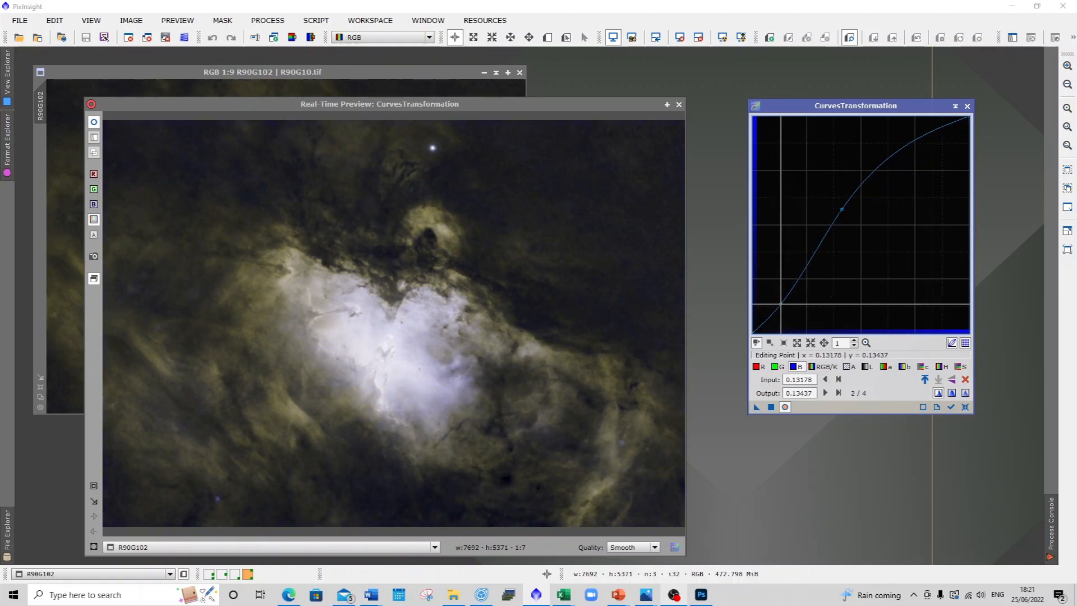
{"action": "left_click_drag", "start_coordinate": [842, 209], "coordinate": [841, 208]}
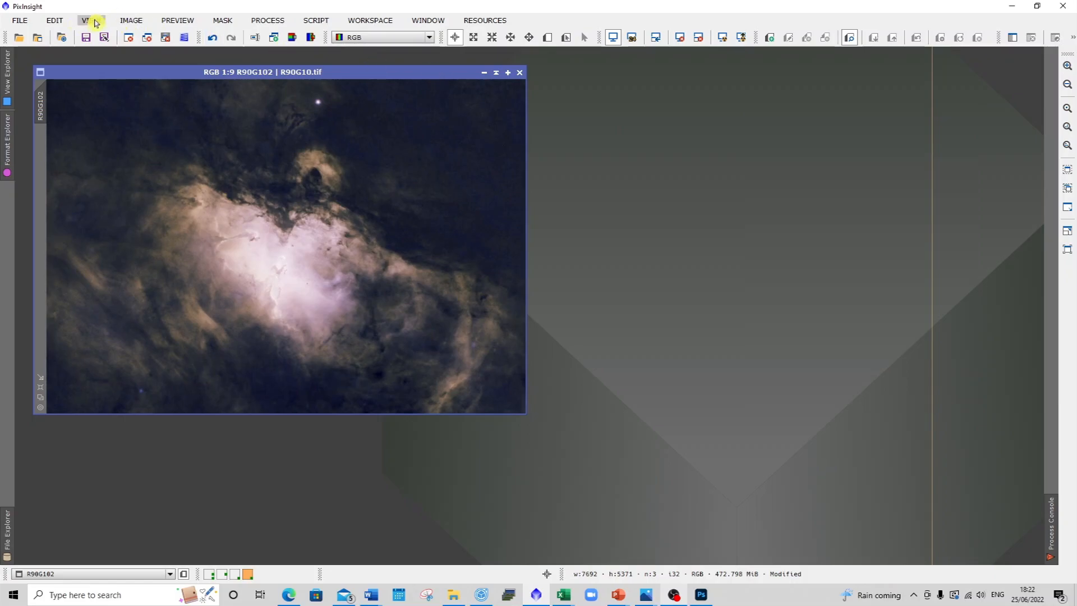
Step: Apply SCNR from All Processes to remove green from the R90G10 image
{"action": "left_click", "coordinate": [133, 20]}
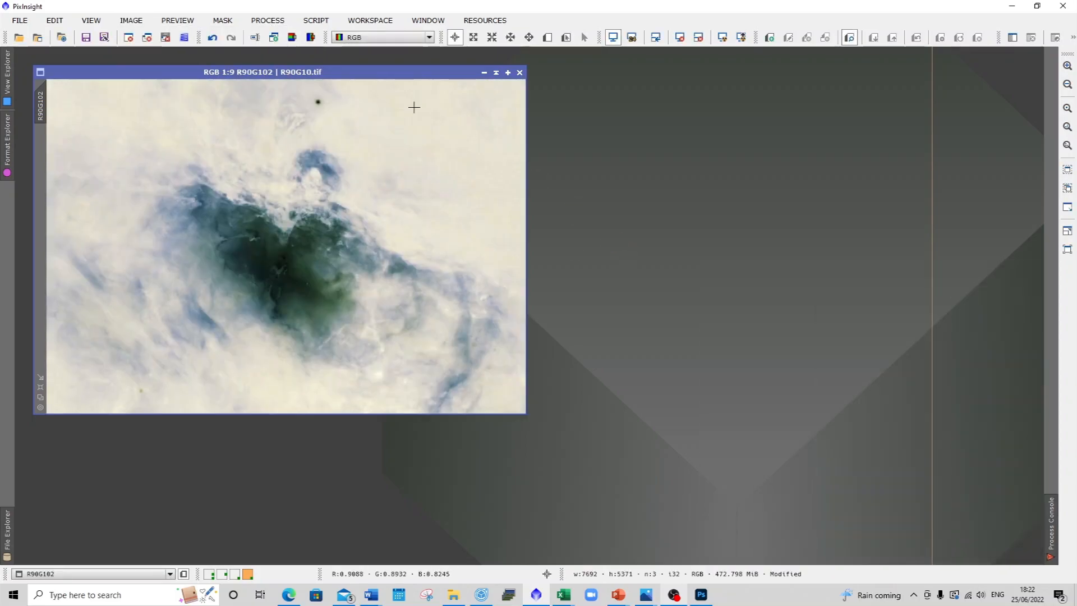
{"action": "left_click", "coordinate": [267, 20]}
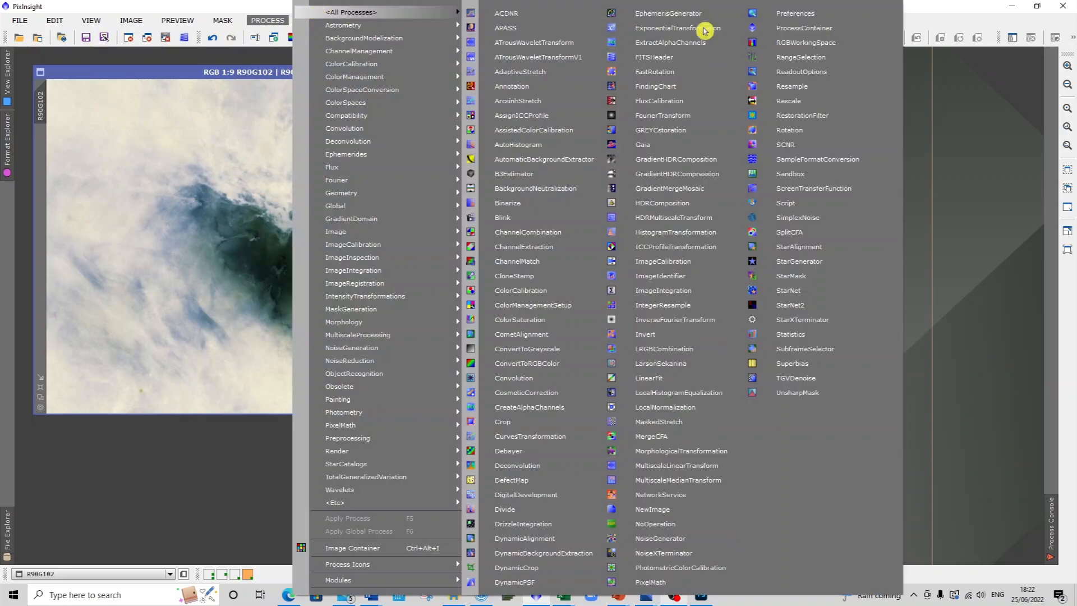
{"action": "mouse_move", "coordinate": [817, 169]}
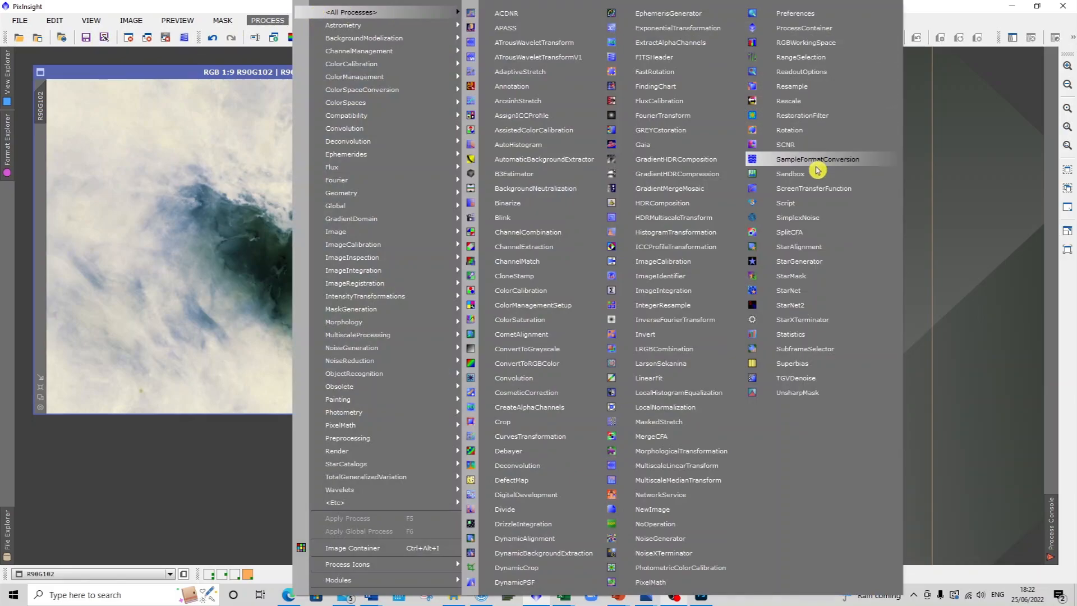
{"action": "left_click", "coordinate": [787, 144]}
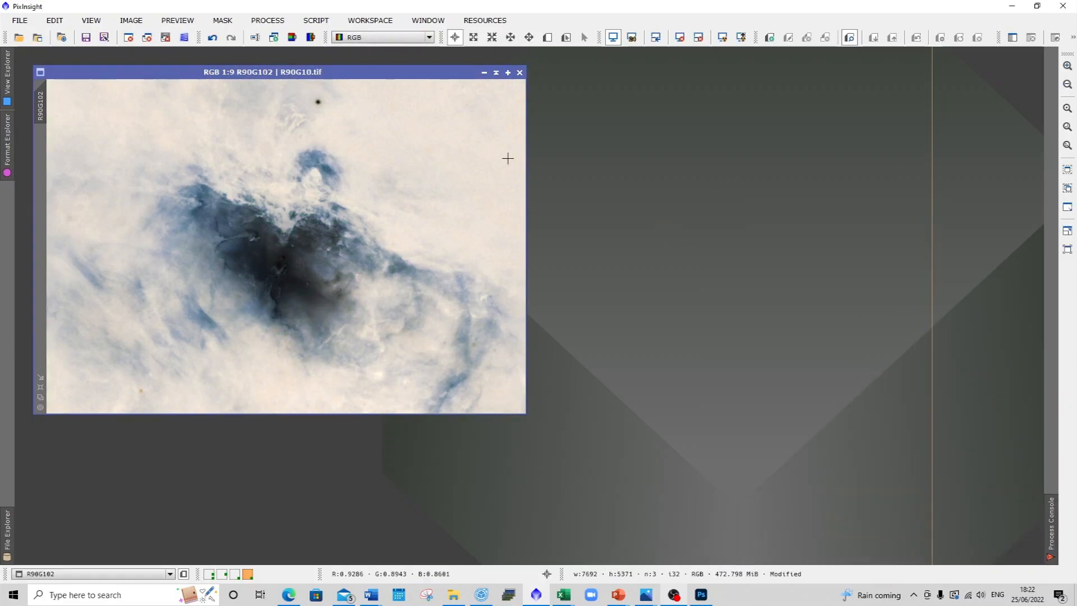
Step: Open the View menu to zoom the R90G102 image to 1:1 around the pillars
{"action": "left_click", "coordinate": [91, 20]}
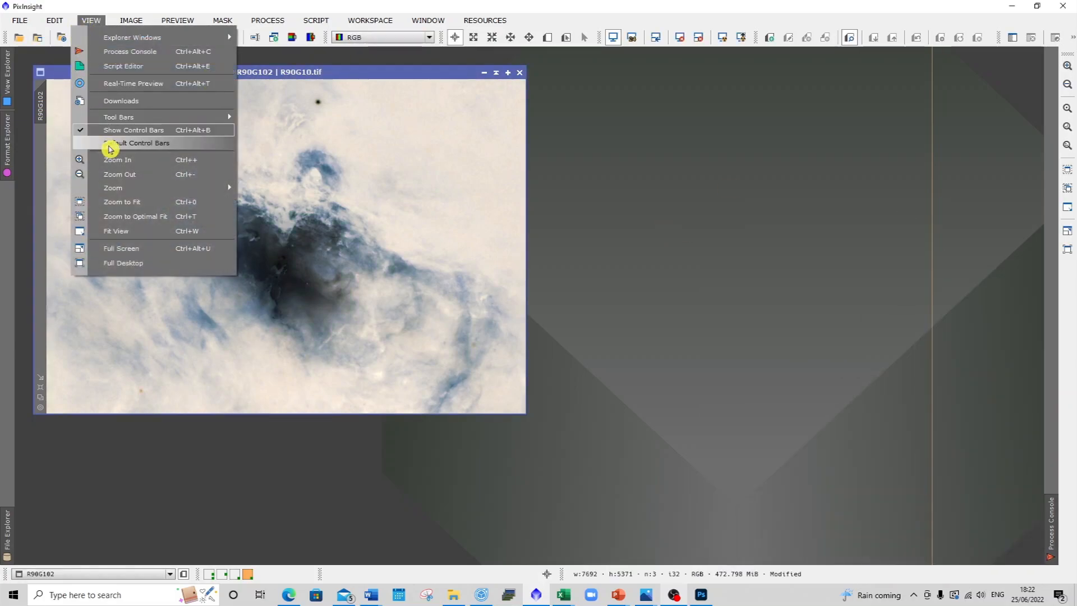
{"action": "mouse_move", "coordinate": [129, 67]}
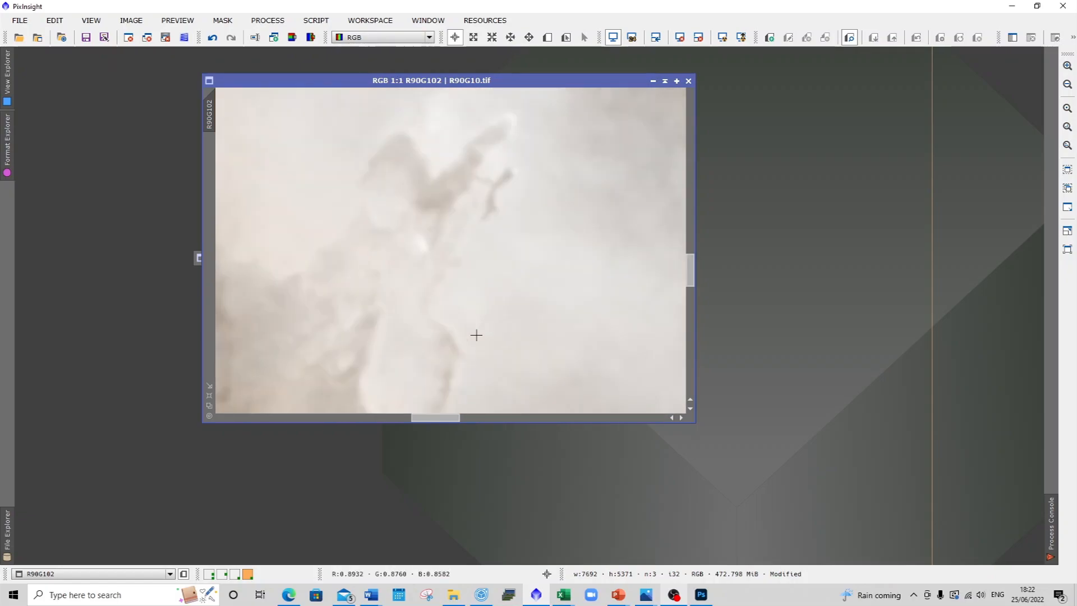
{"action": "mouse_move", "coordinate": [626, 267]}
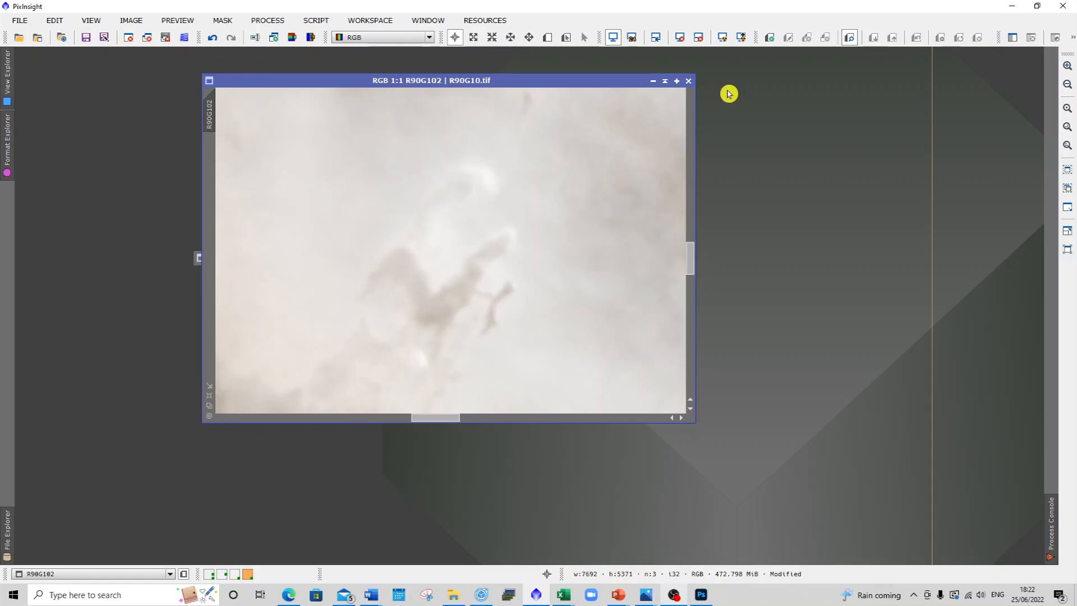
{"action": "mouse_move", "coordinate": [574, 248]}
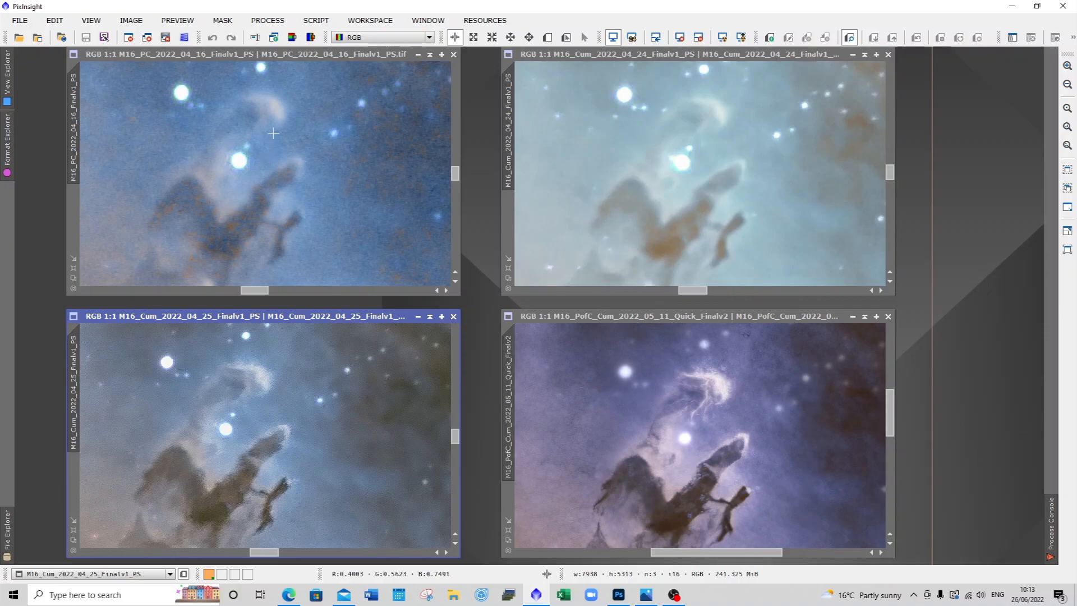
{"action": "mouse_move", "coordinate": [58, 97]}
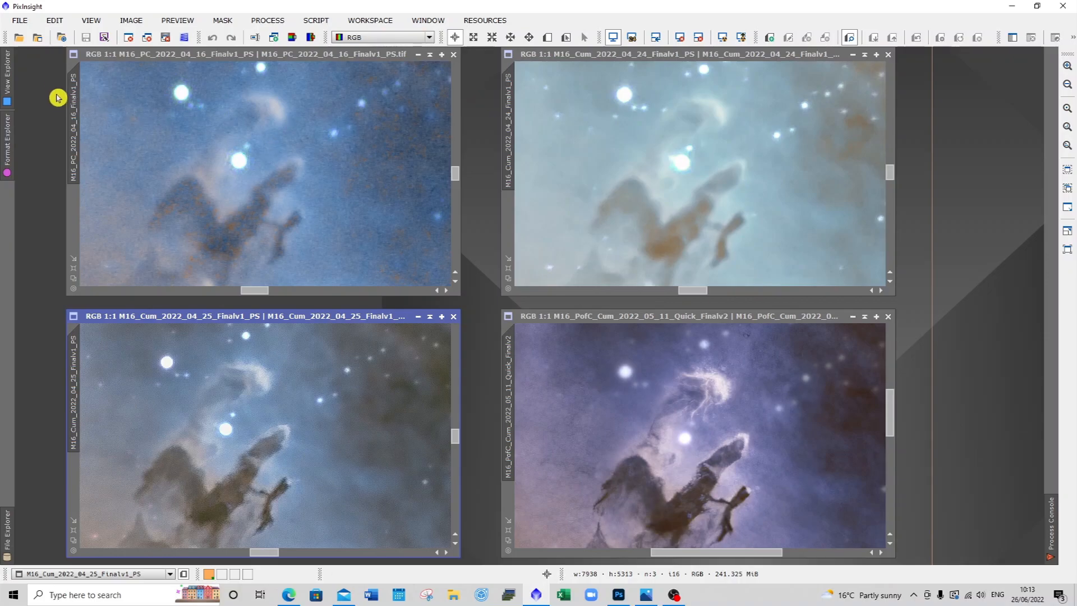
{"action": "mouse_move", "coordinate": [45, 136]}
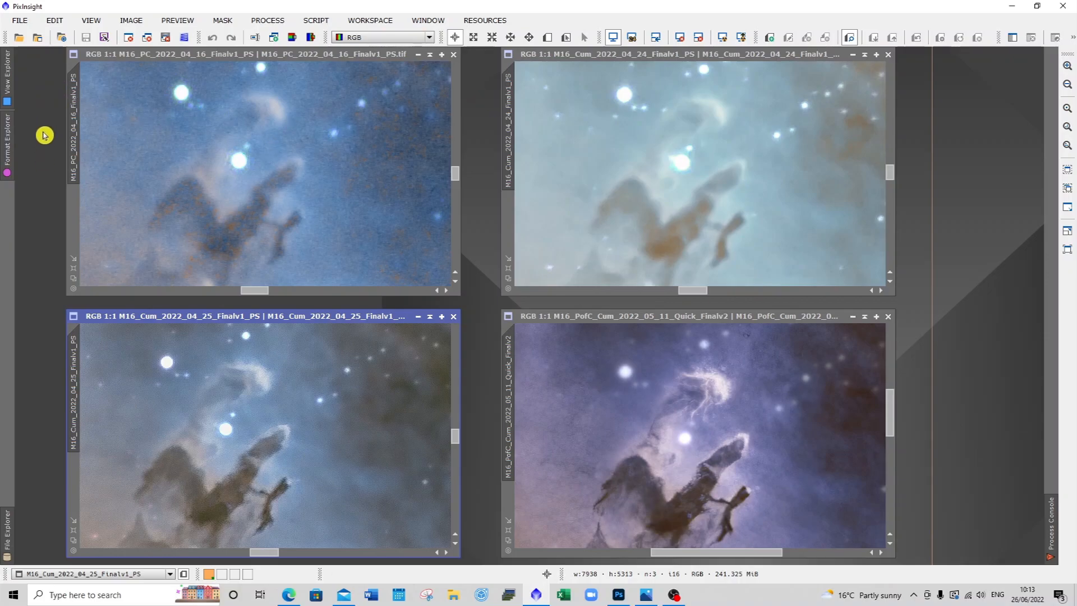
{"action": "mouse_move", "coordinate": [491, 99]}
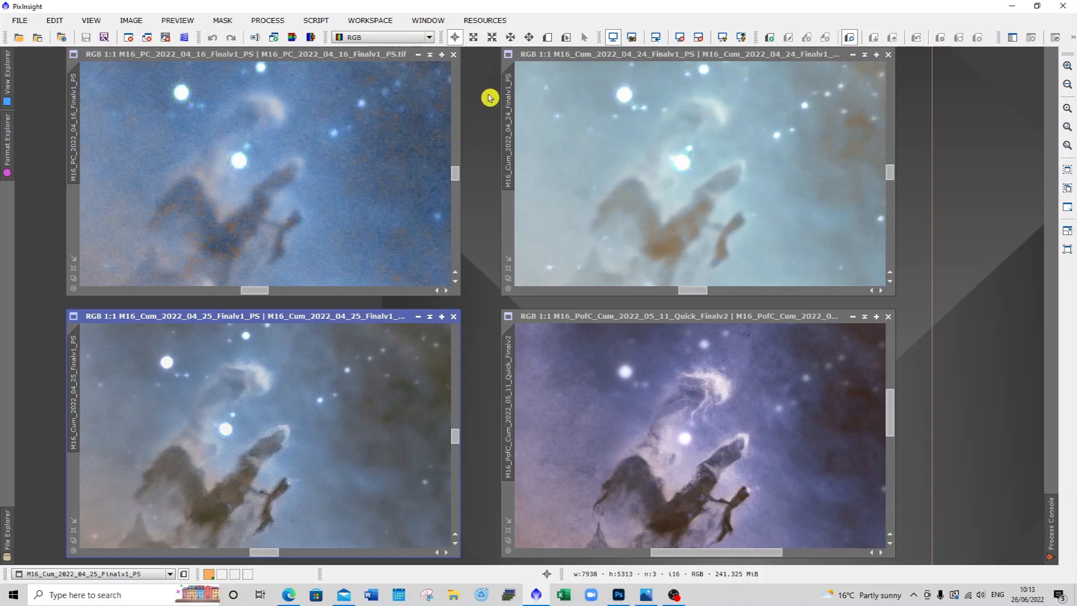
{"action": "mouse_move", "coordinate": [301, 188]}
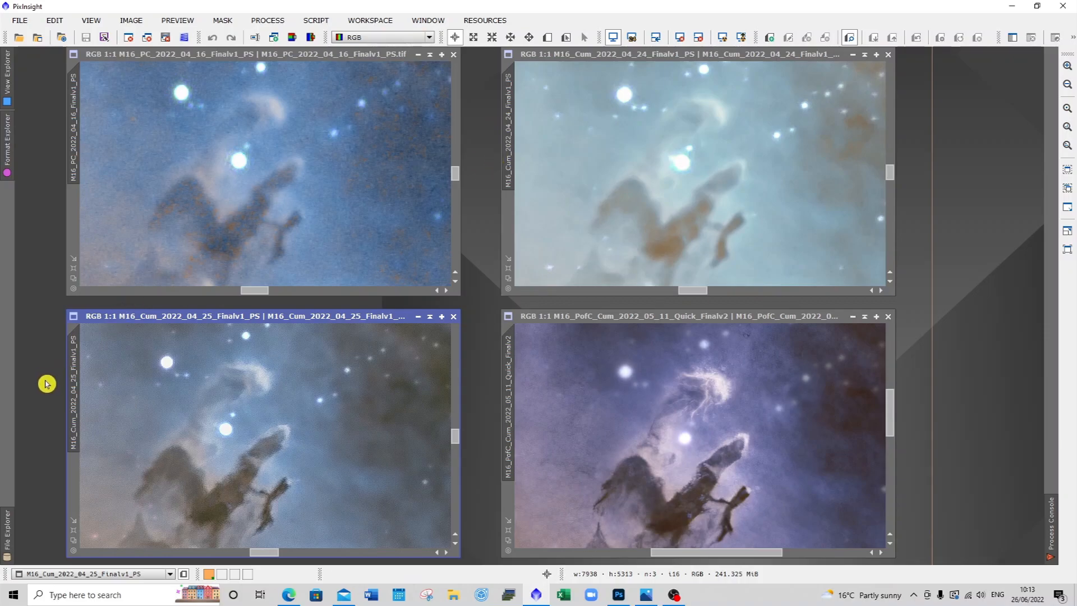
{"action": "mouse_move", "coordinate": [44, 391]}
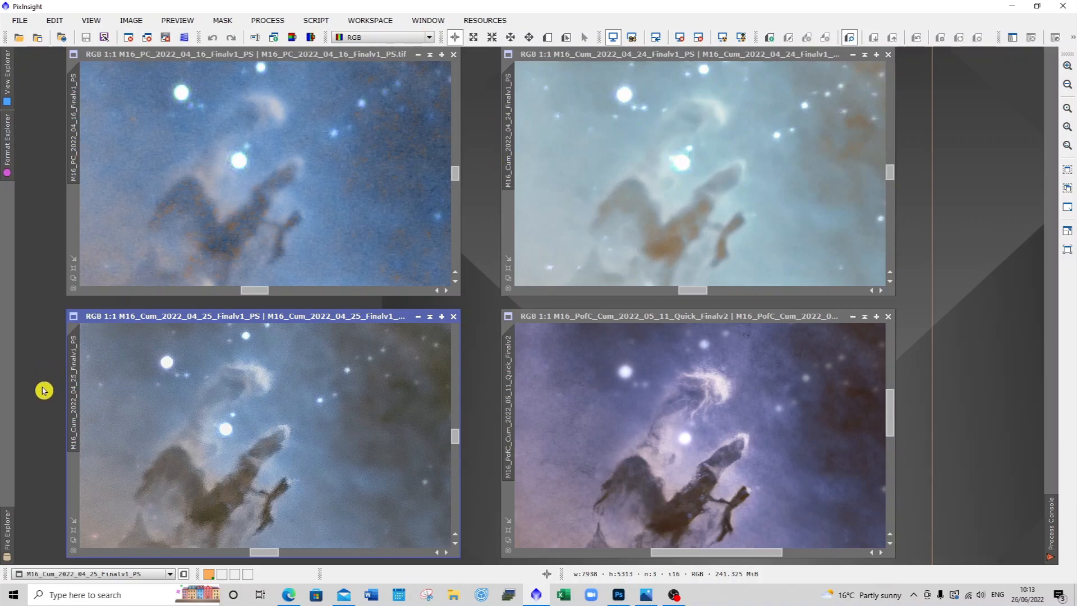
{"action": "mouse_move", "coordinate": [487, 387]}
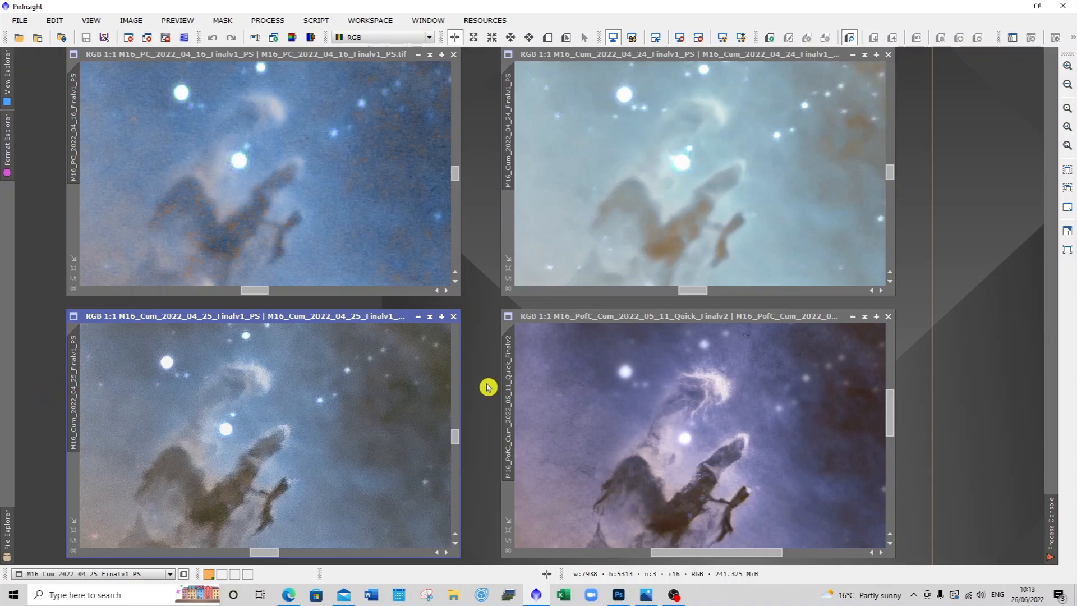
{"action": "mouse_move", "coordinate": [688, 358]}
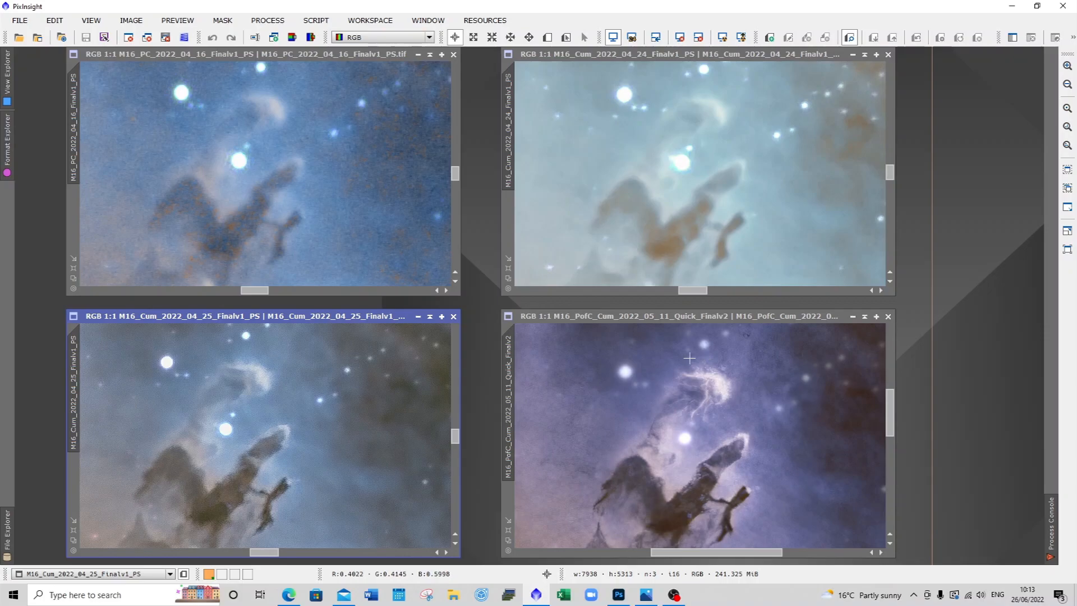
{"action": "mouse_move", "coordinate": [733, 412]}
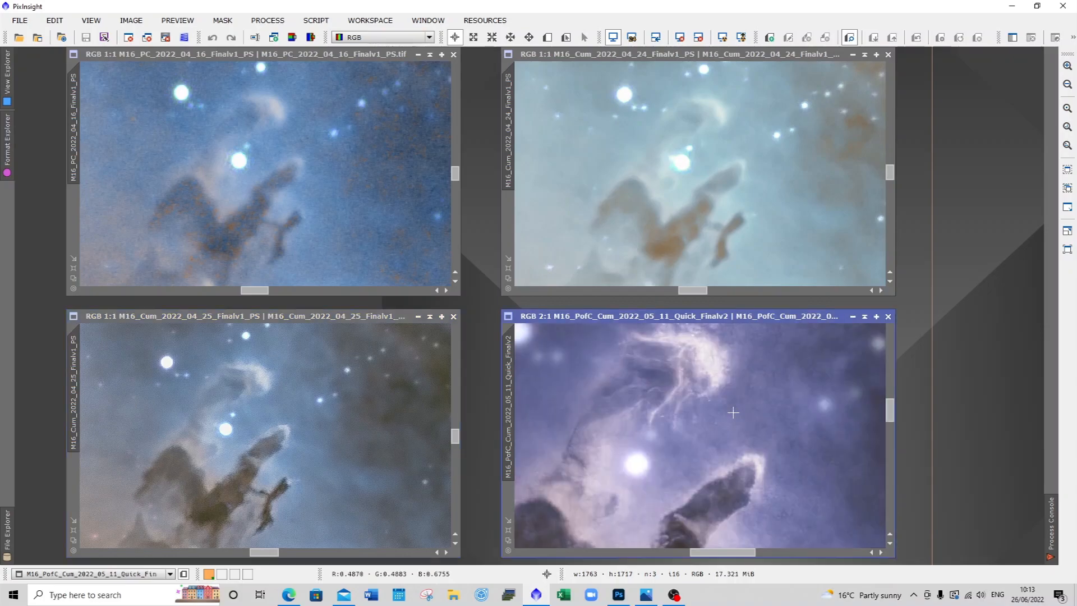
{"action": "mouse_move", "coordinate": [890, 414]}
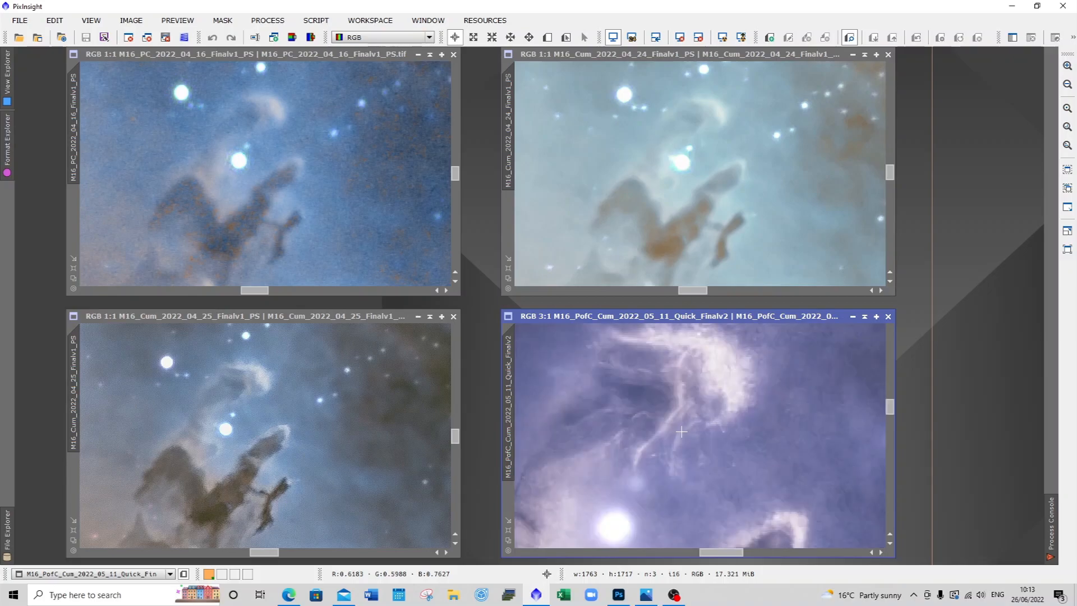
{"action": "mouse_move", "coordinate": [656, 376]}
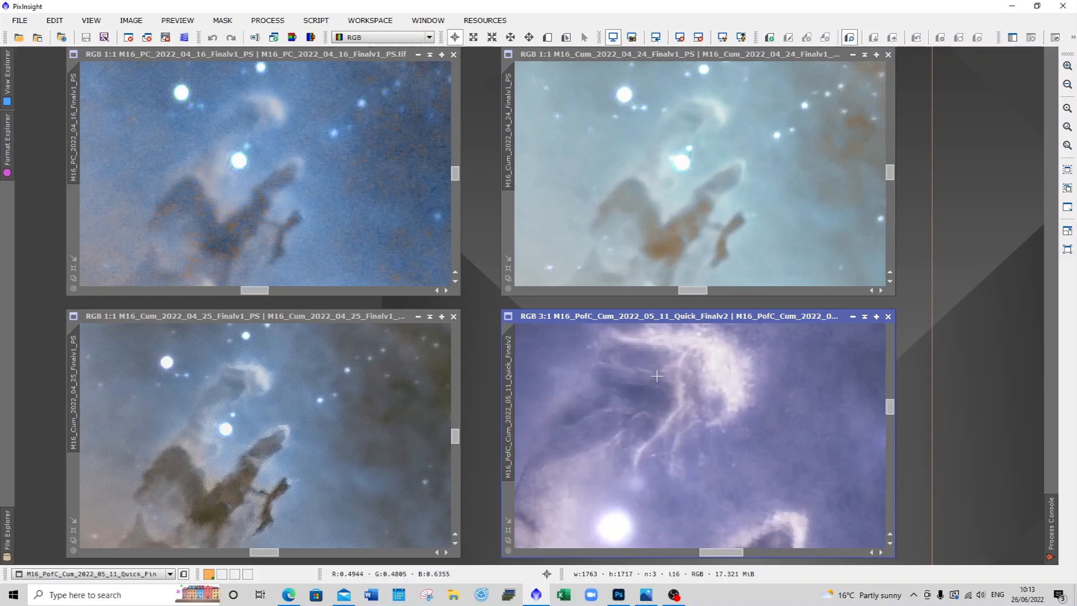
{"action": "mouse_move", "coordinate": [735, 403]}
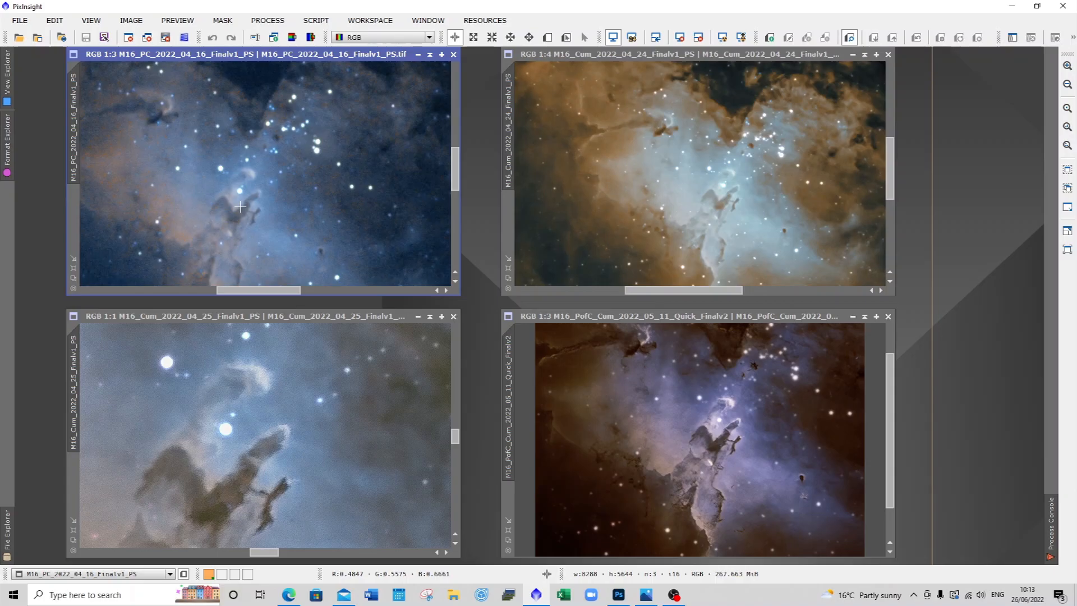
{"action": "left_click", "coordinate": [351, 459]}
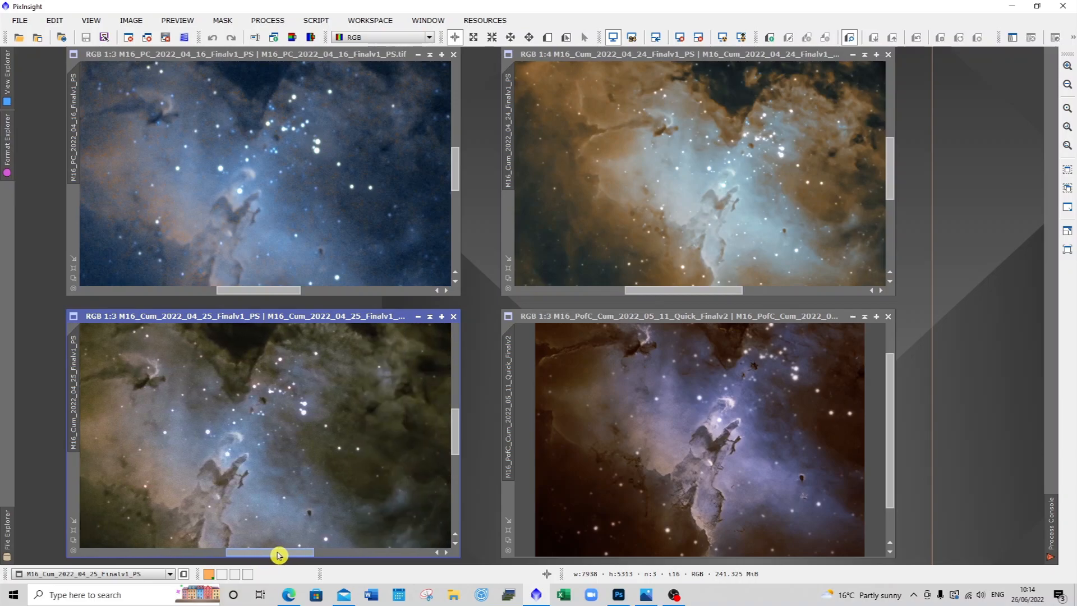
{"action": "mouse_move", "coordinate": [455, 429]}
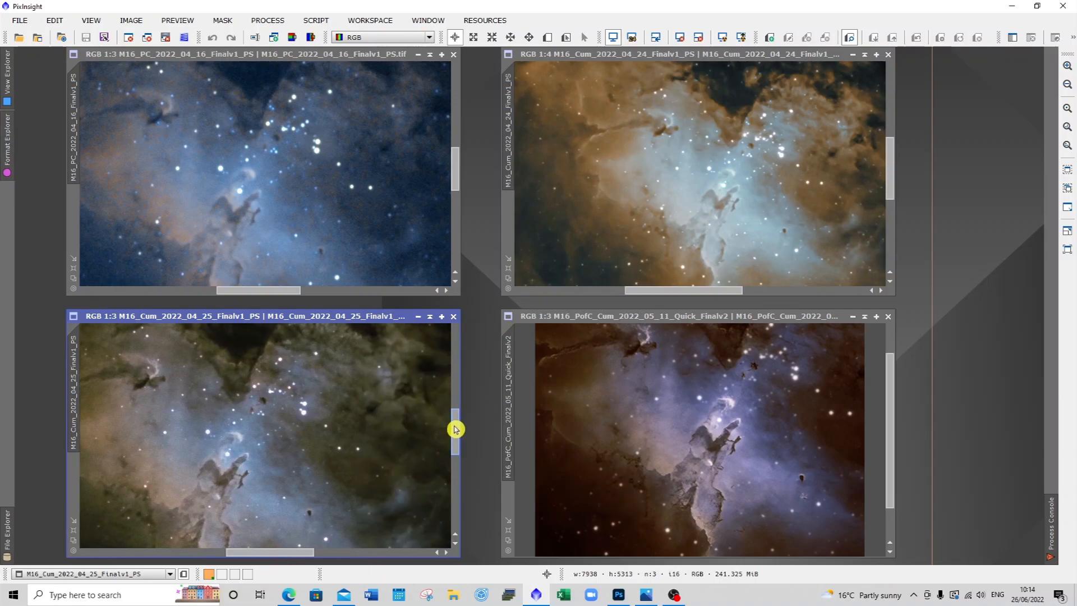
{"action": "mouse_move", "coordinate": [441, 205]}
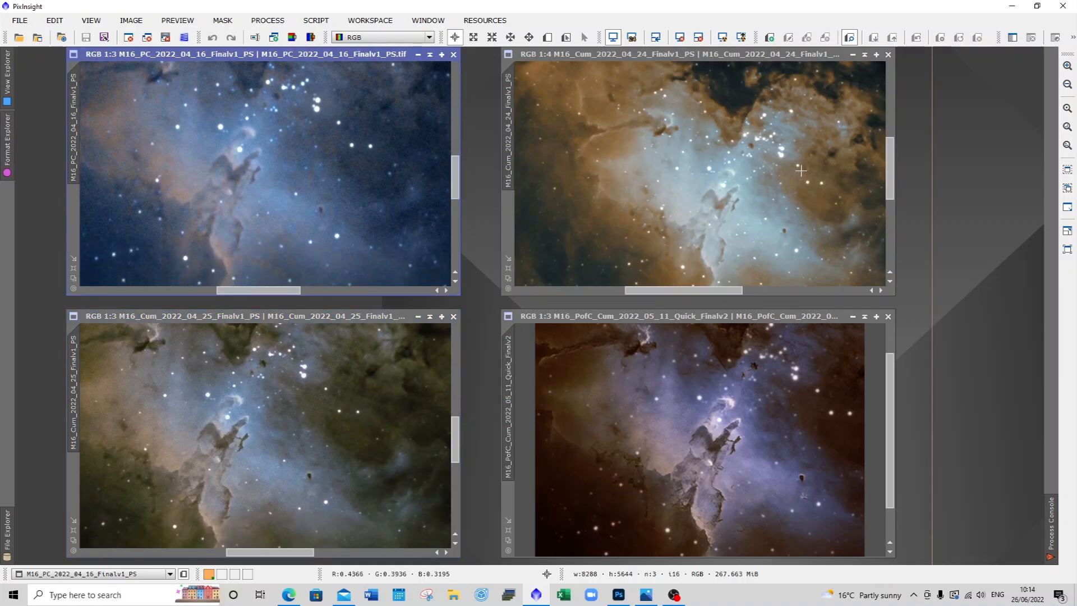
{"action": "mouse_move", "coordinate": [892, 165]}
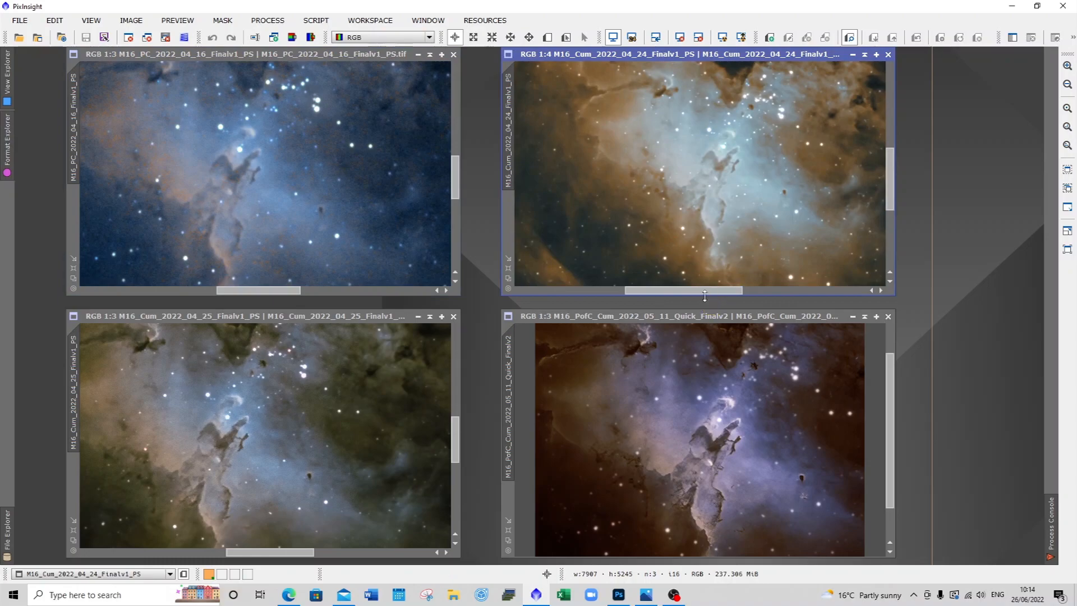
{"action": "mouse_move", "coordinate": [726, 330]}
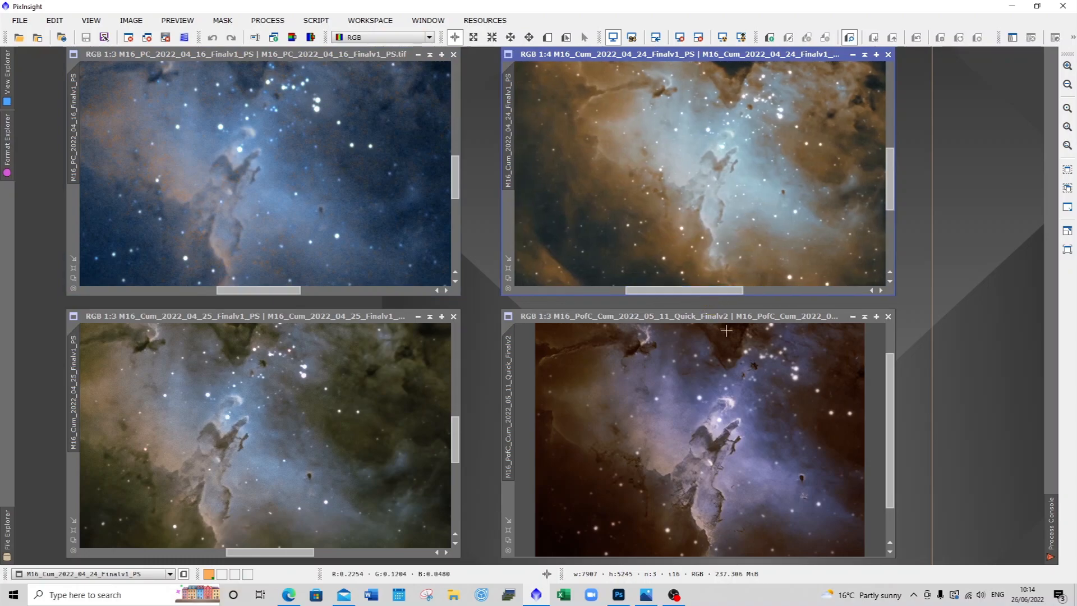
{"action": "mouse_move", "coordinate": [993, 413]}
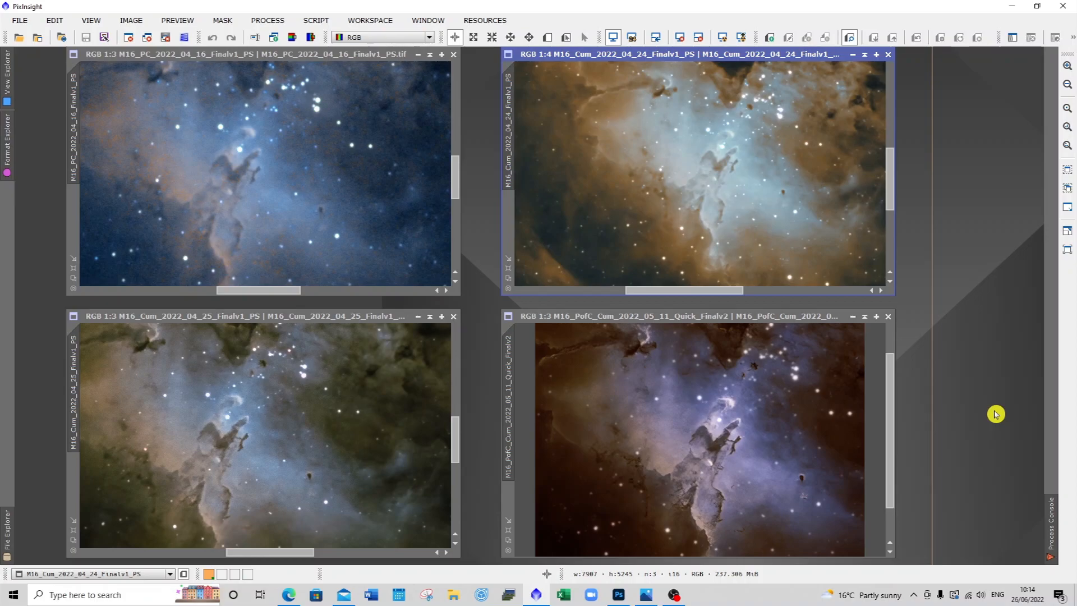
{"action": "mouse_move", "coordinate": [789, 473]}
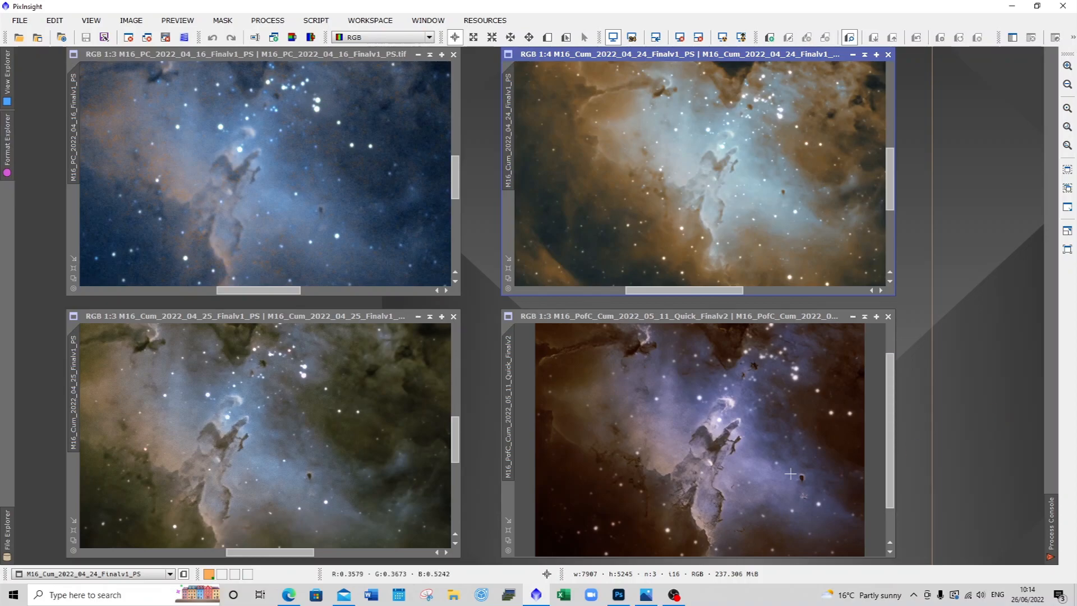